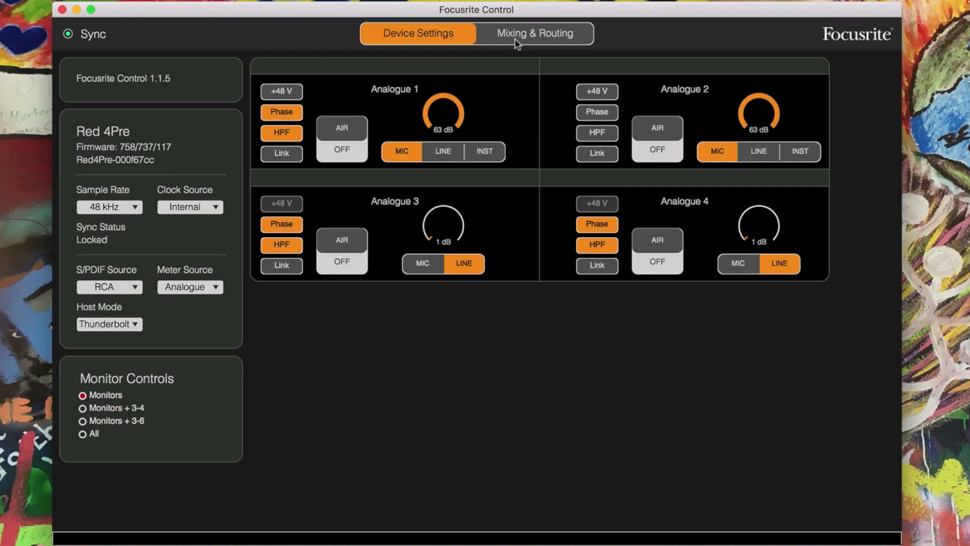
mouse_move(106, 160)
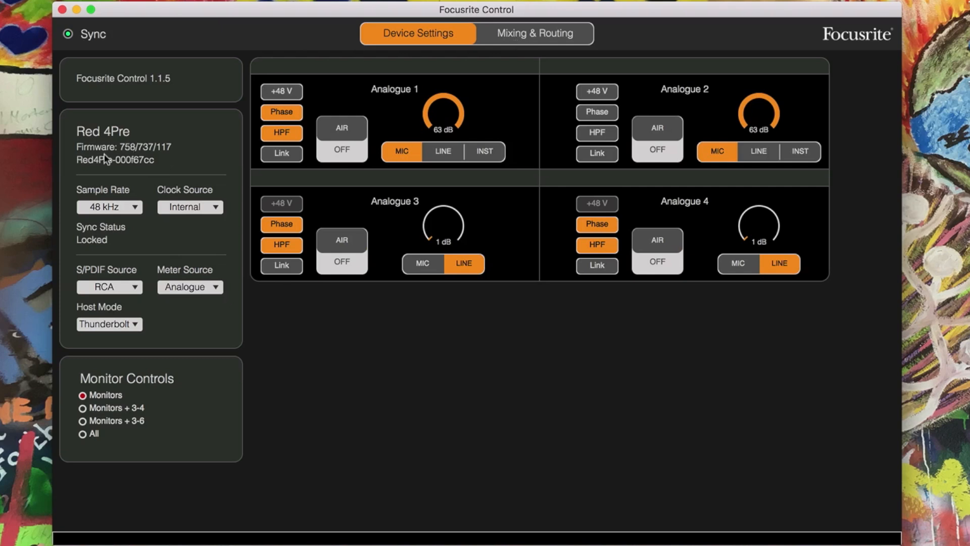
mouse_move(490, 335)
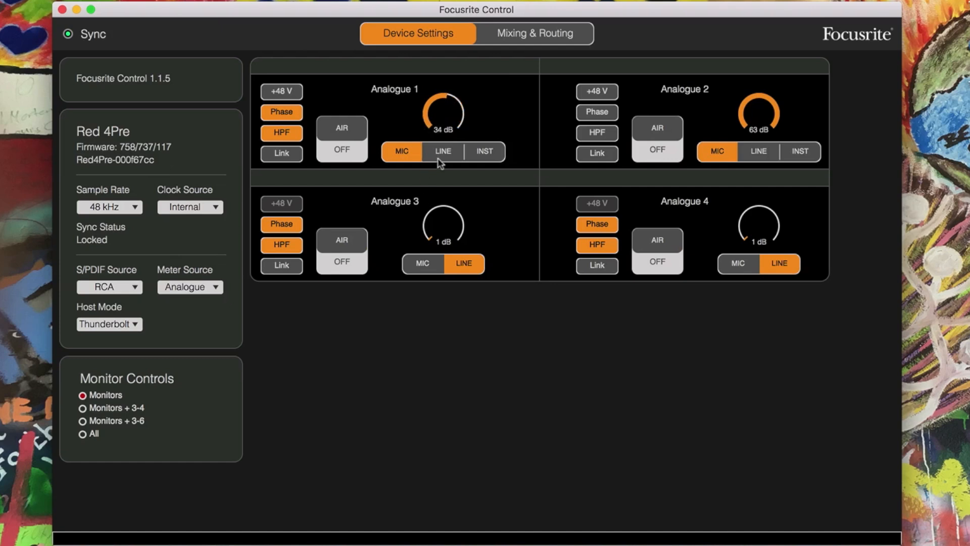
mouse_move(401, 152)
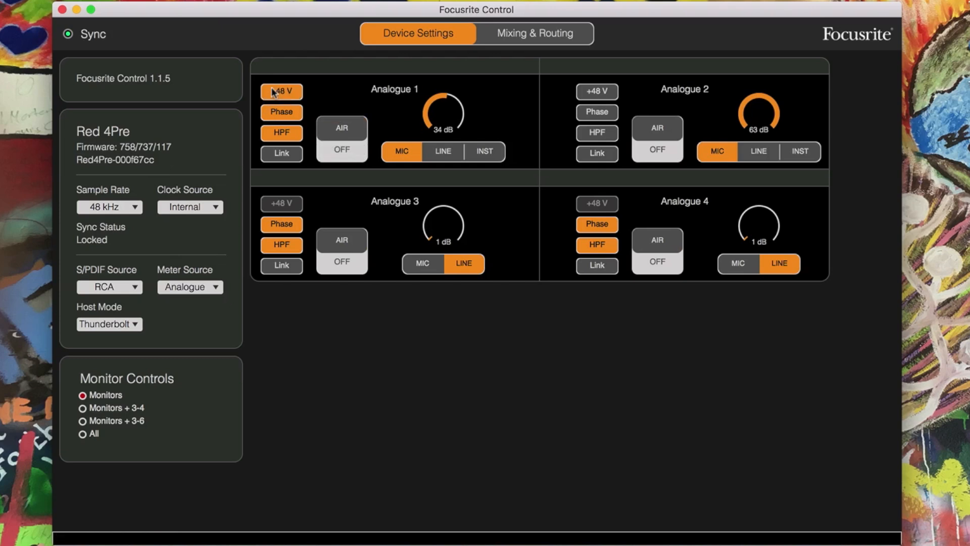
- Link Analogue 2's gain to Analogue 1 so both read 34 dB
left_click(281, 91)
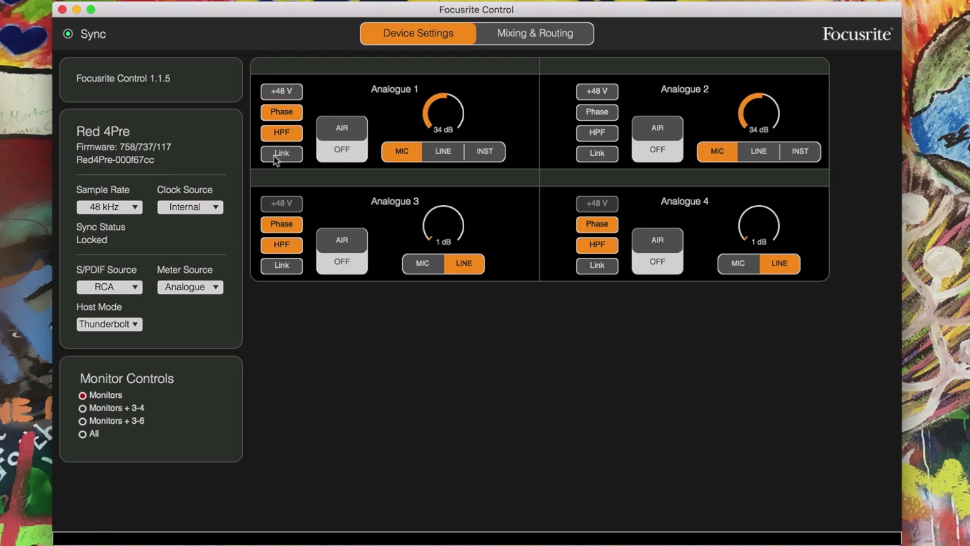
mouse_move(93, 238)
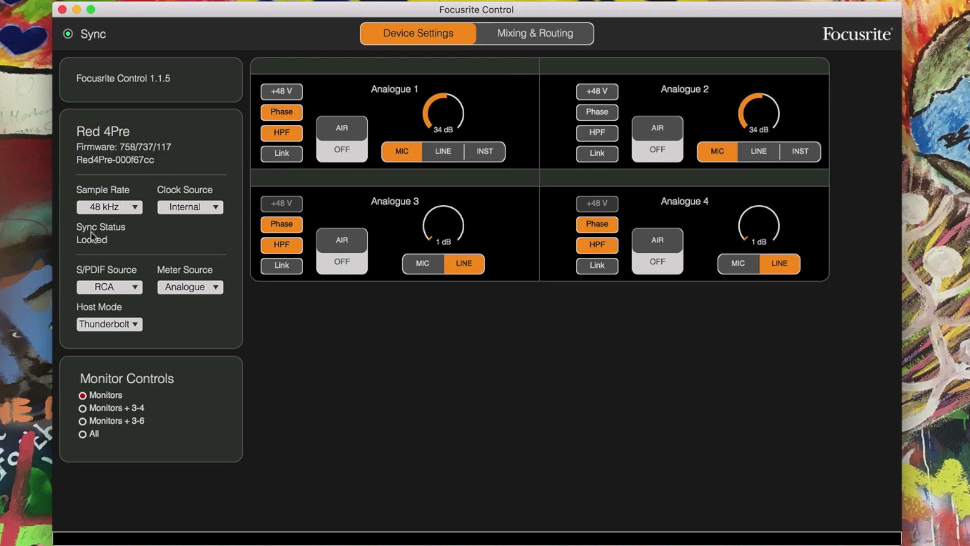
mouse_move(148, 232)
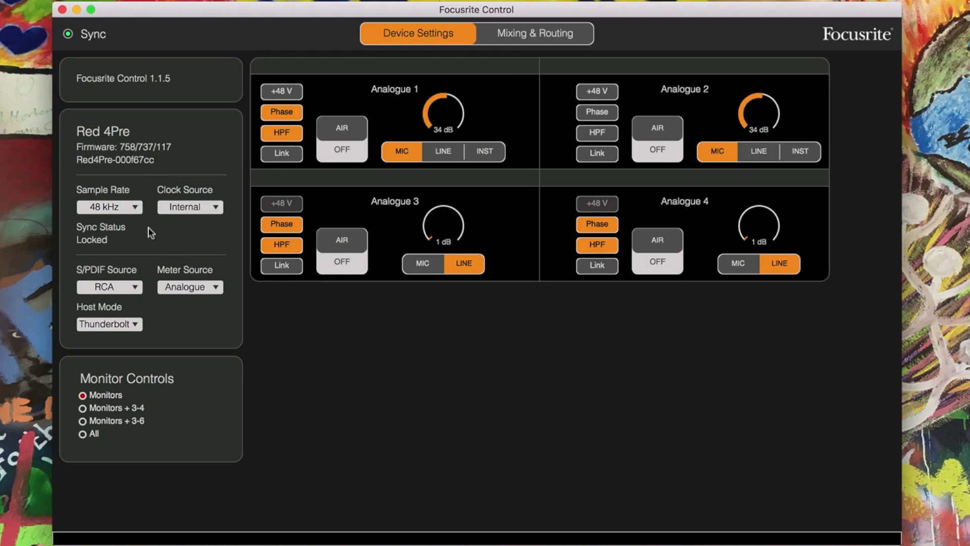
mouse_move(180, 214)
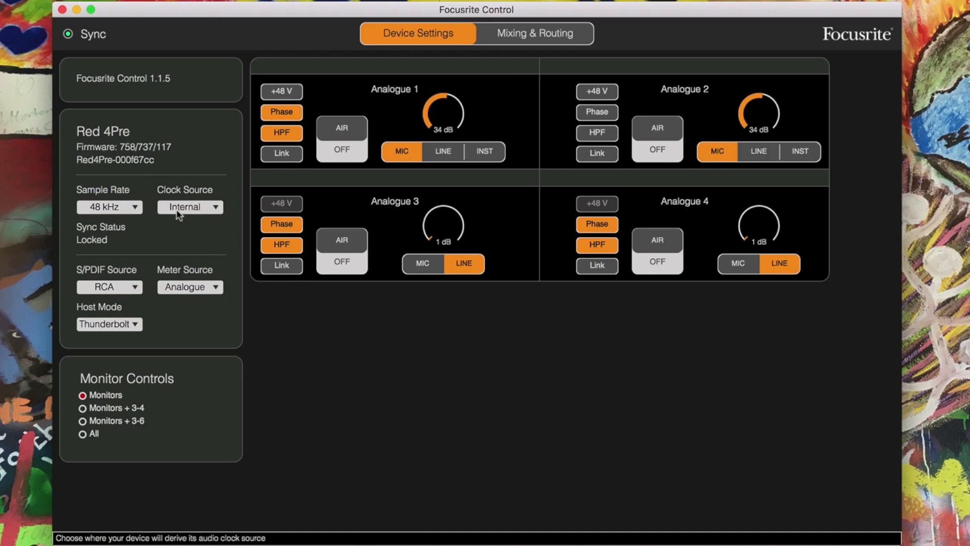
mouse_move(108, 295)
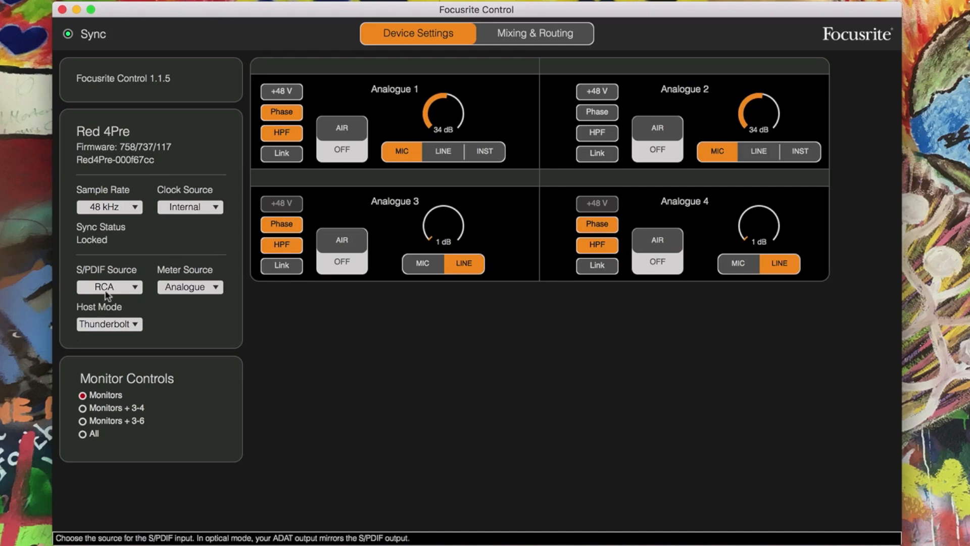
left_click(190, 286)
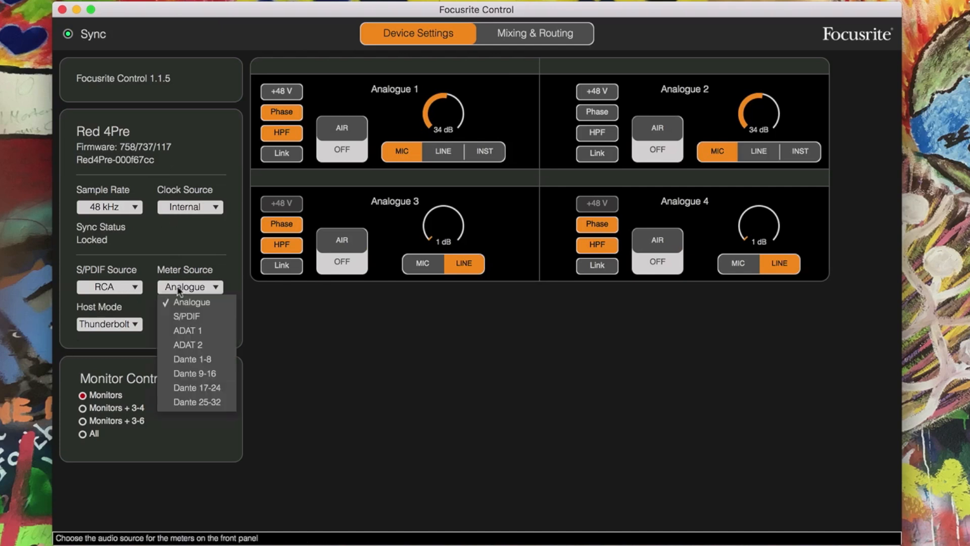
mouse_move(109, 345)
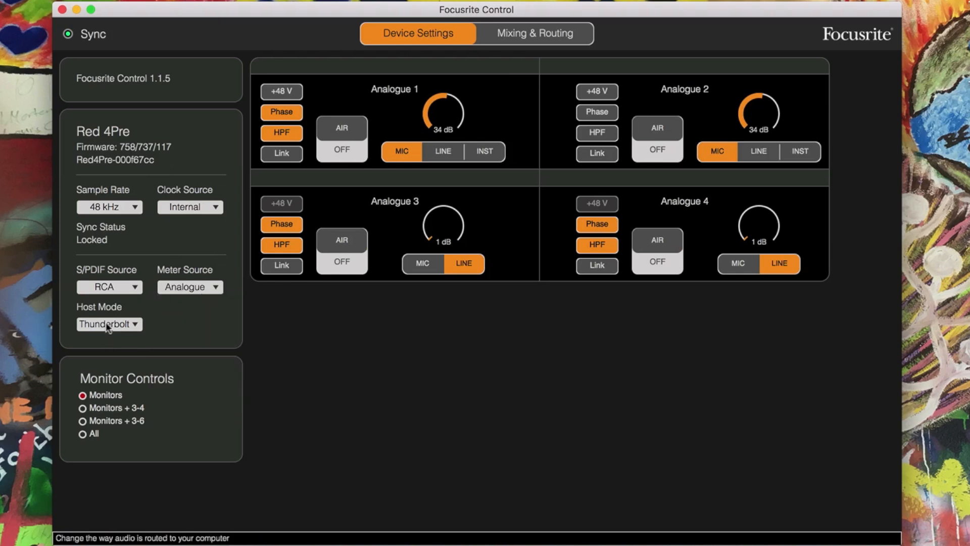
mouse_move(522, 29)
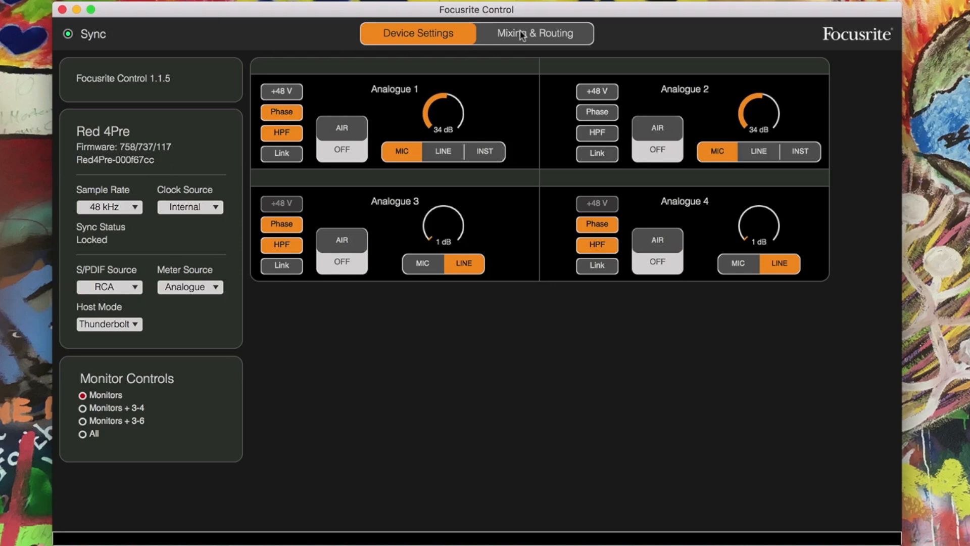
- On the Mixing & Routing page, set Headphones 1's source to Hardware Input > Dante 1-2
left_click(534, 33)
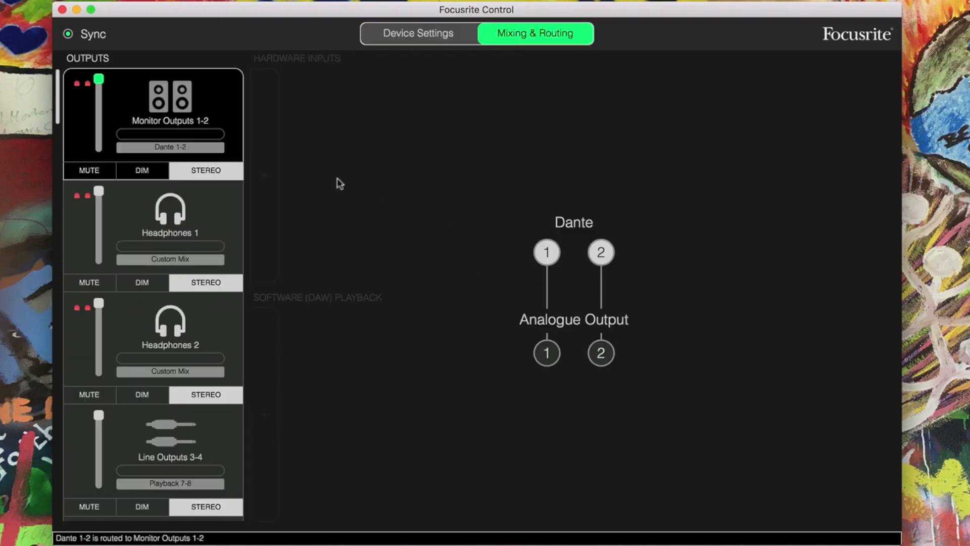
mouse_move(152, 157)
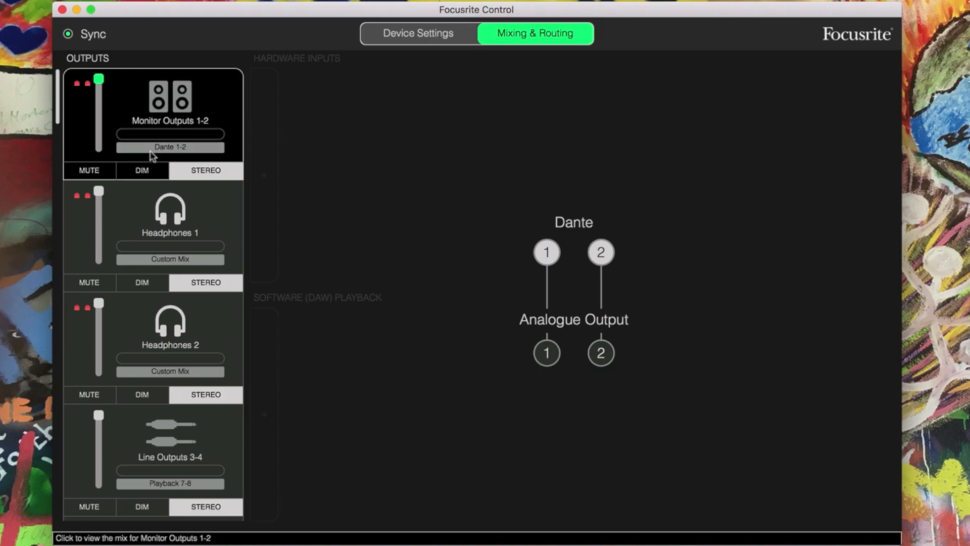
left_click(168, 148)
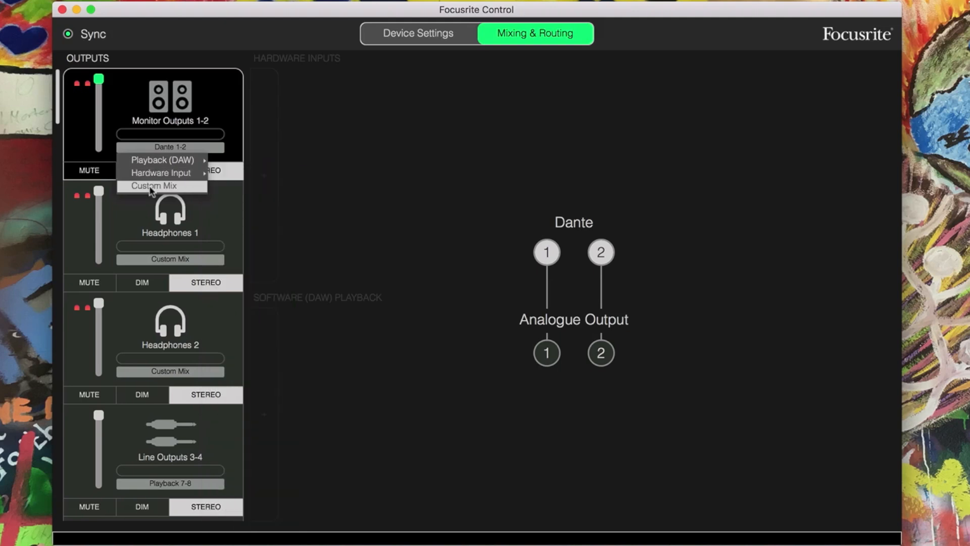
mouse_move(161, 172)
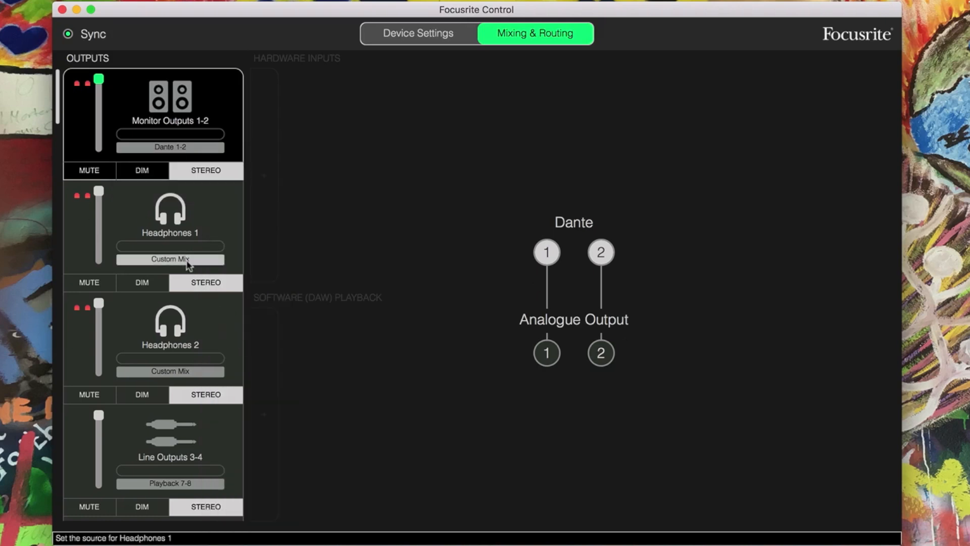
left_click(170, 258)
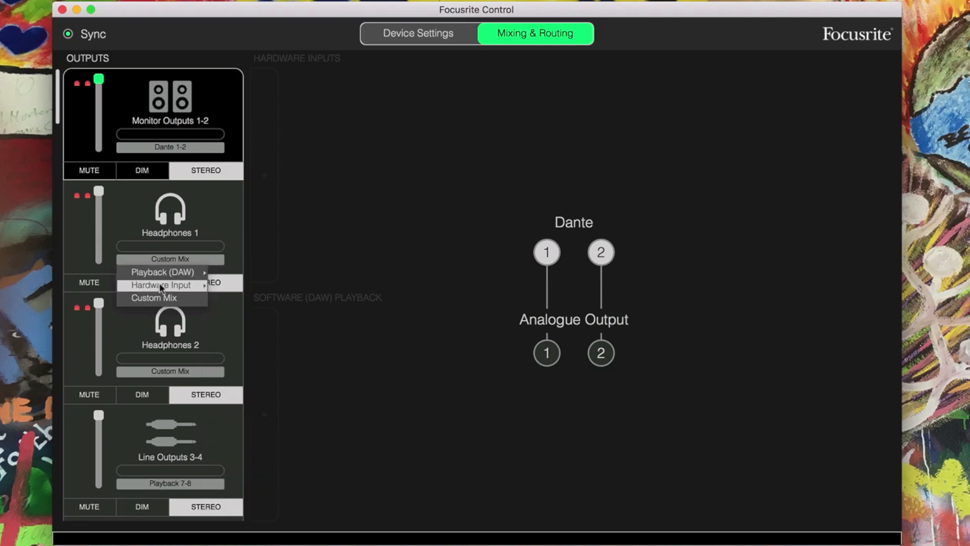
left_click(159, 285)
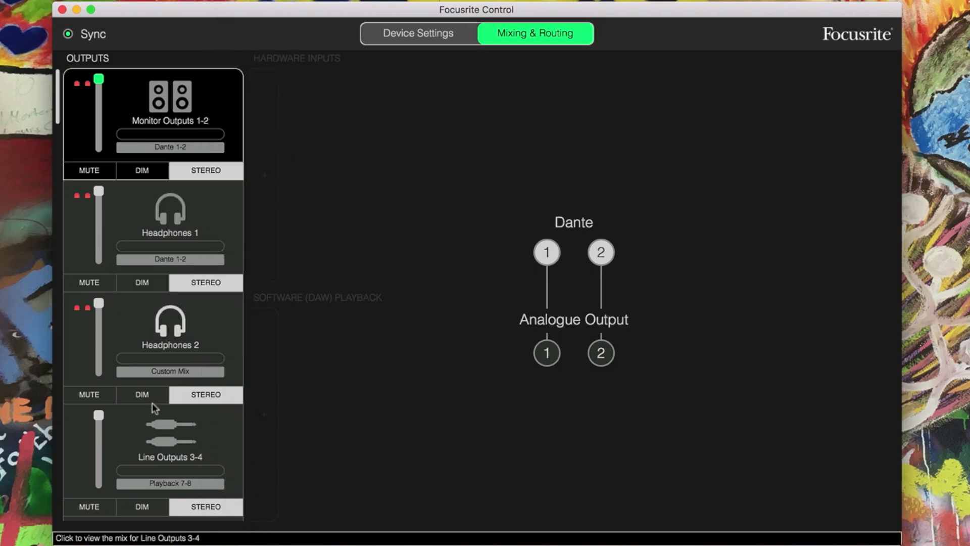
mouse_move(121, 433)
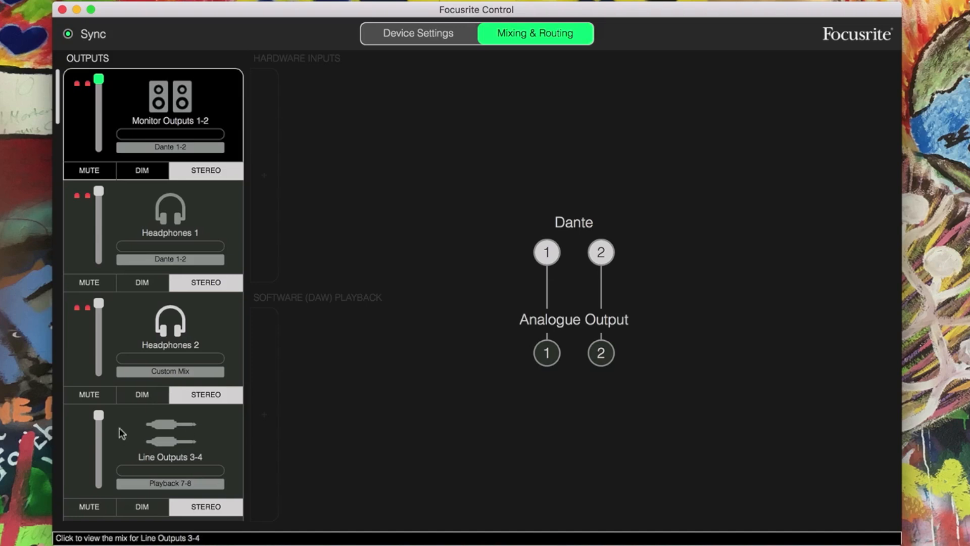
mouse_move(216, 259)
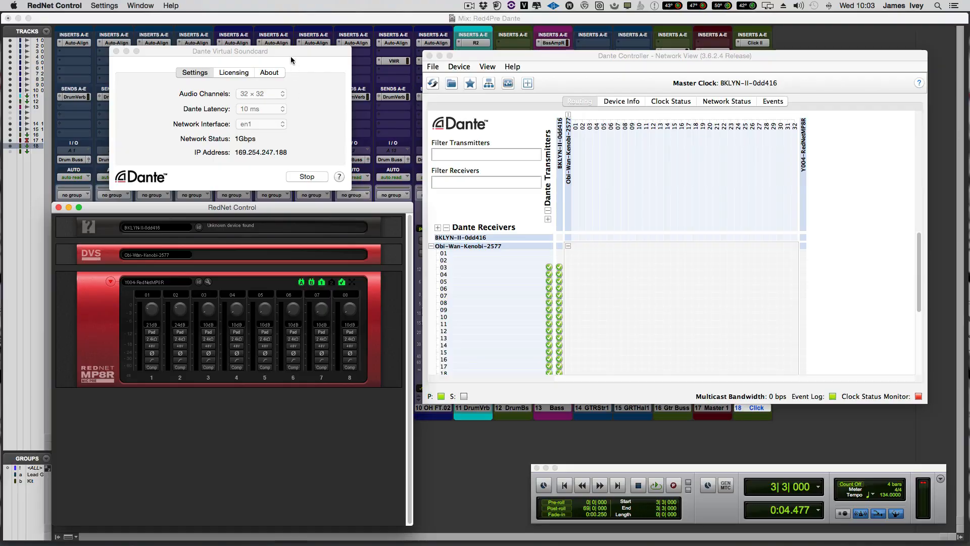
- Stop Dante Virtual Soundcard, choose 32 × 32 channels and start it again
left_click(244, 52)
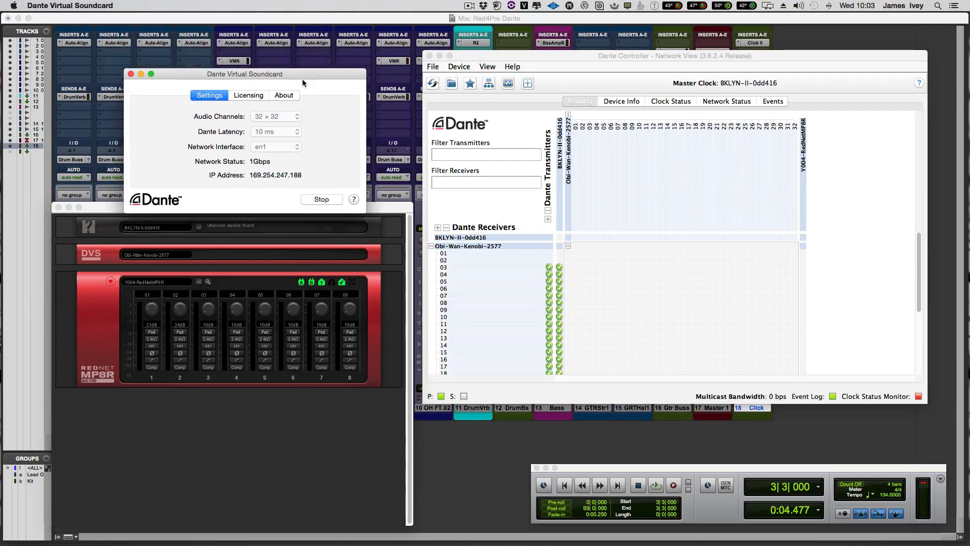
left_click_drag(244, 74, 231, 49)
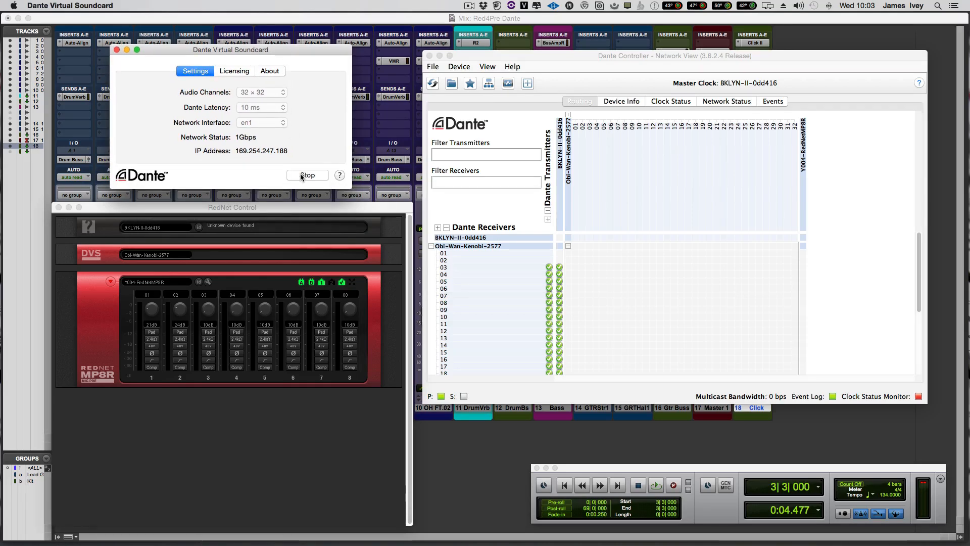
left_click(261, 92)
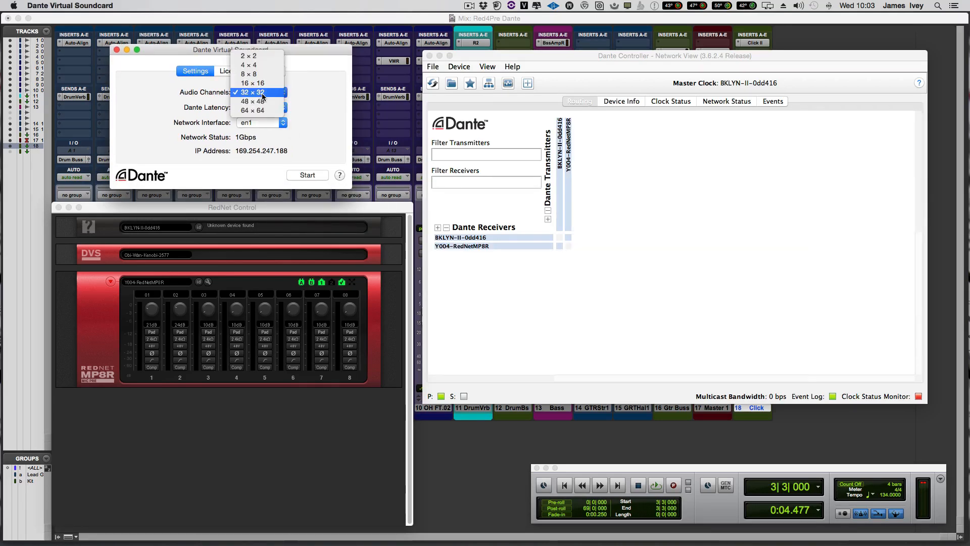
mouse_move(279, 96)
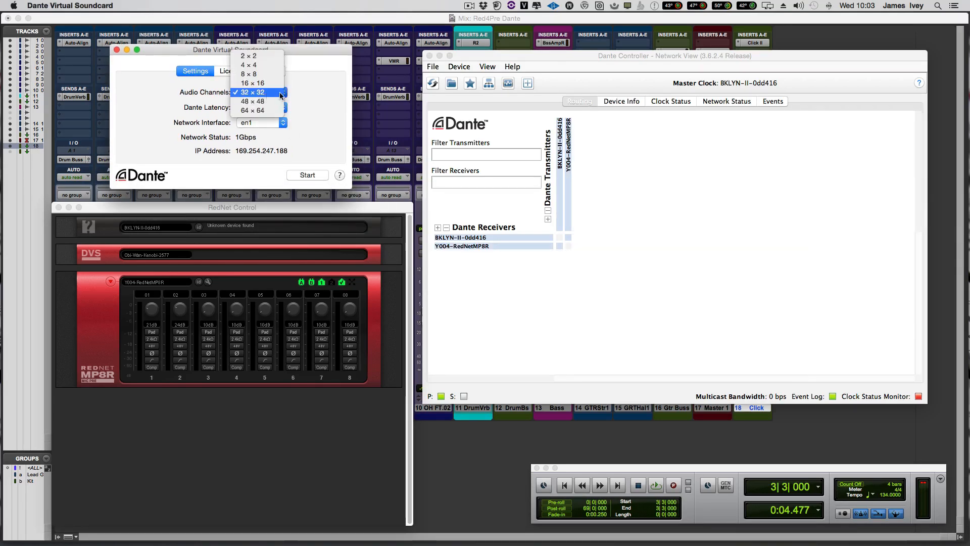
left_click(253, 92)
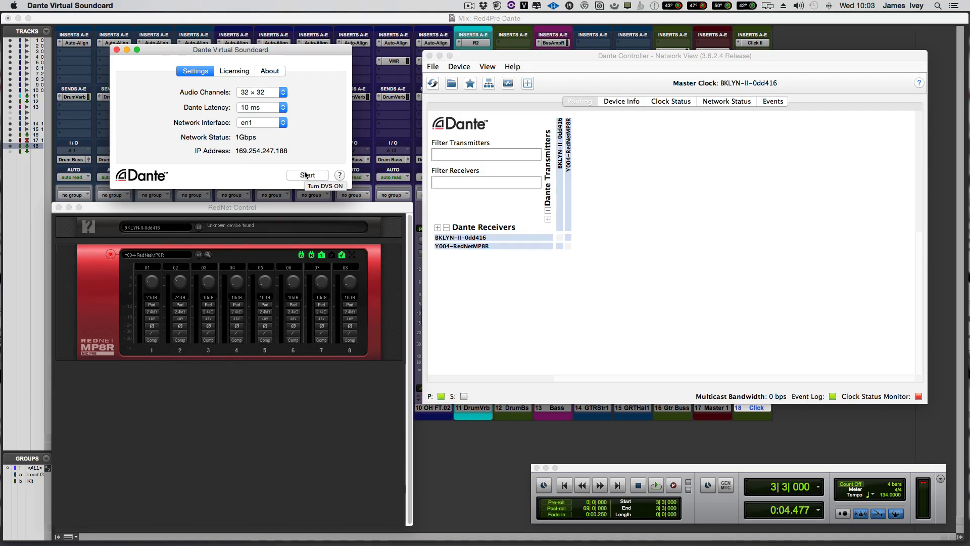
left_click(308, 174)
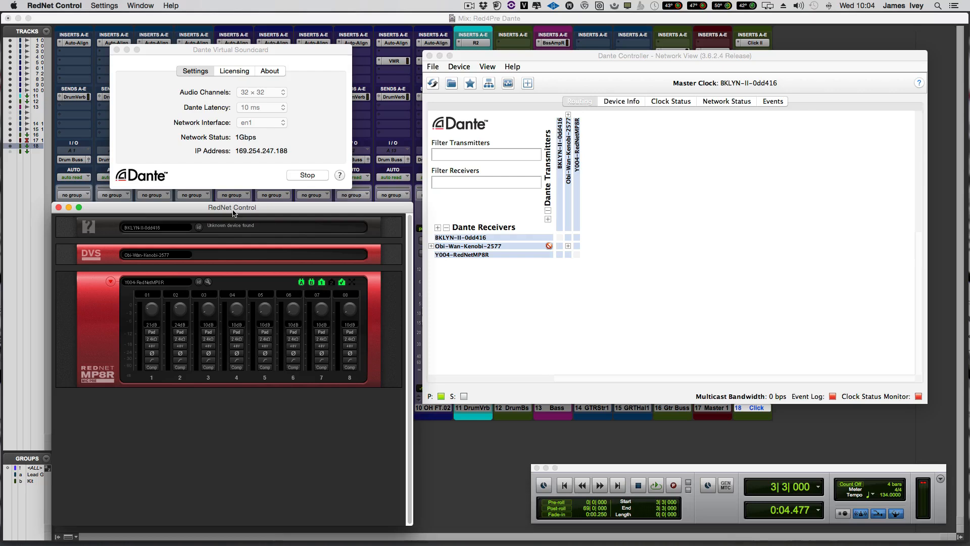
mouse_move(232, 296)
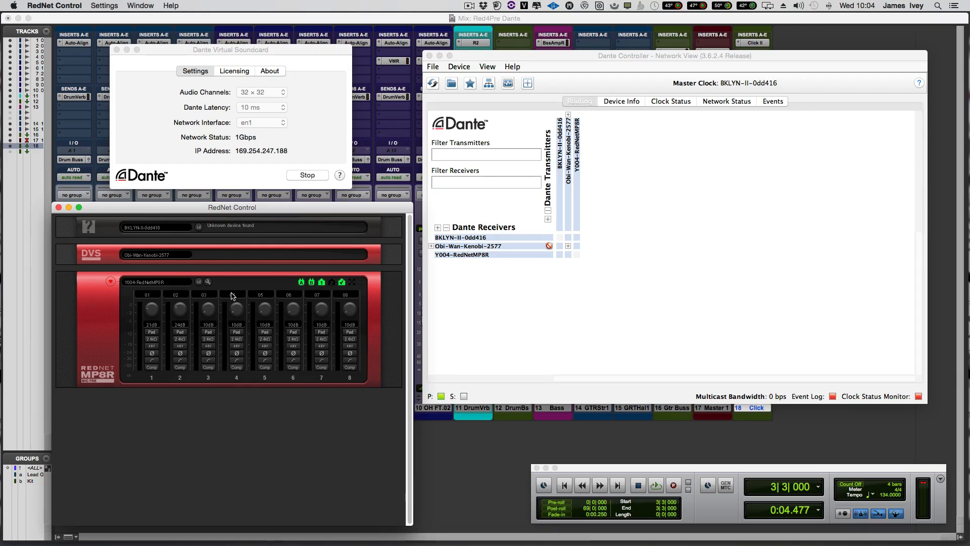
mouse_move(240, 233)
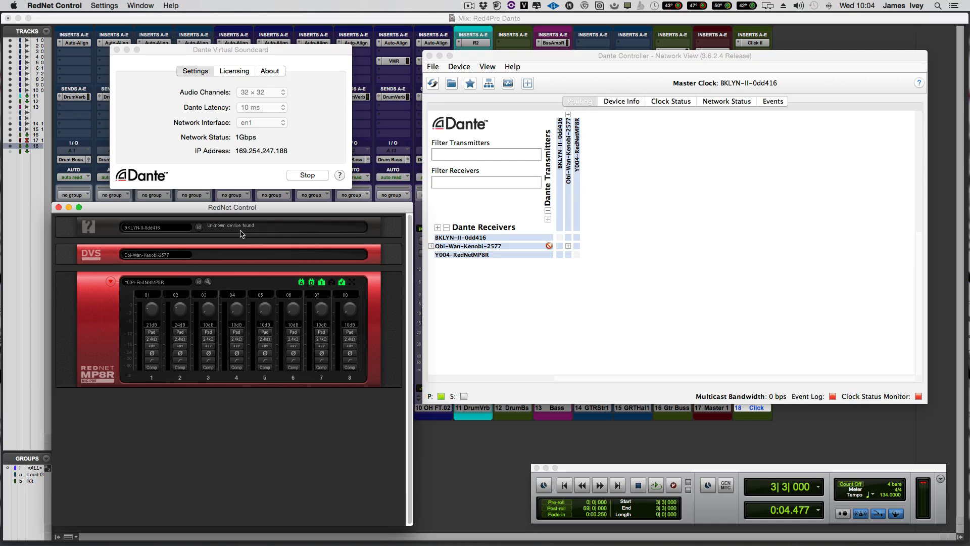
mouse_move(225, 254)
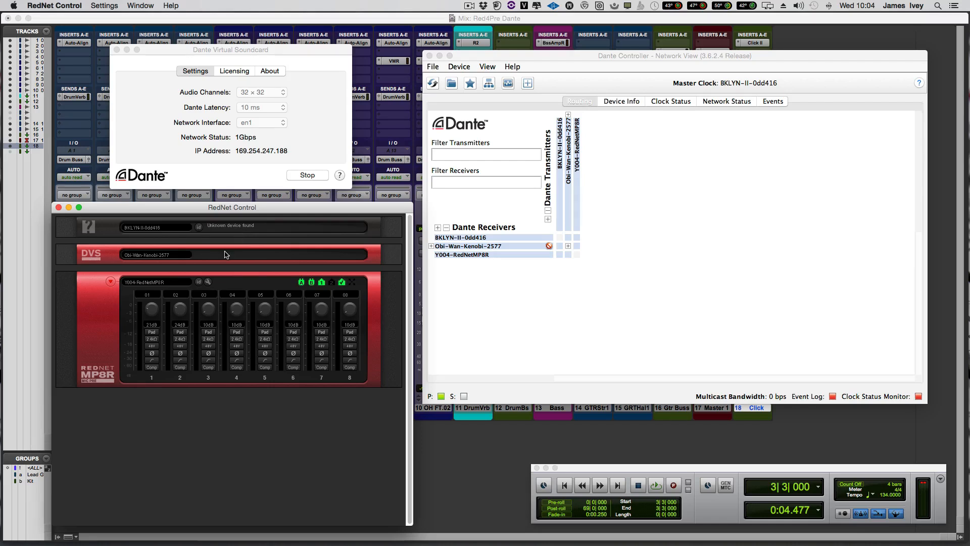
mouse_move(225, 258)
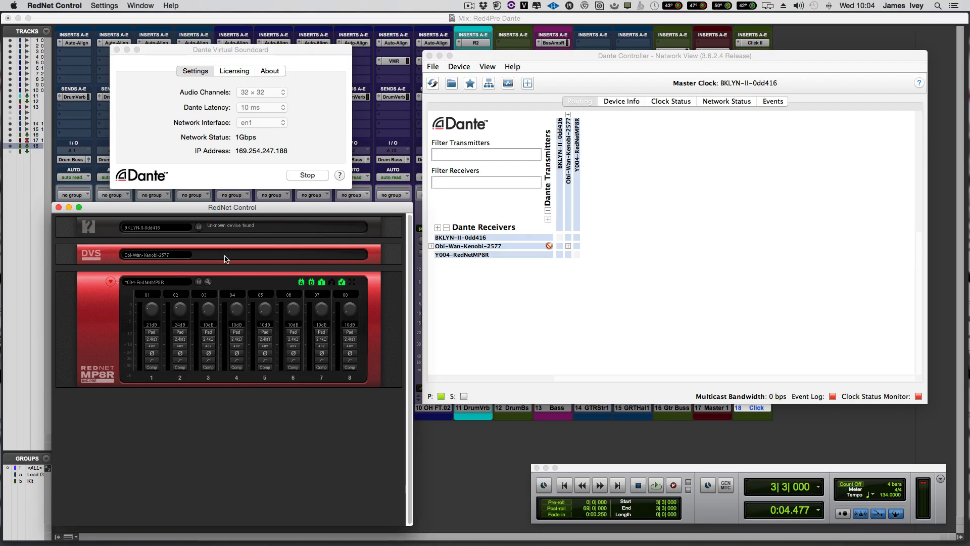
mouse_move(227, 156)
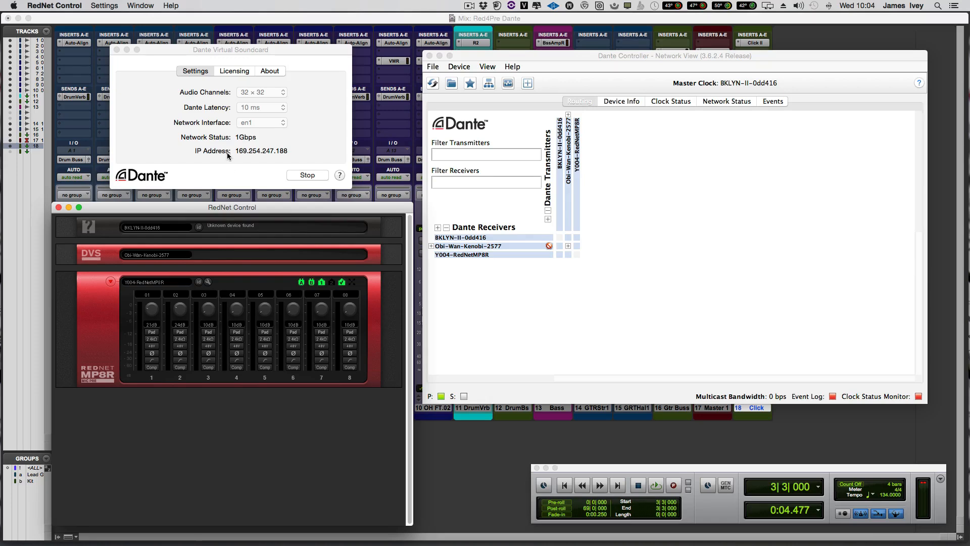
mouse_move(107, 331)
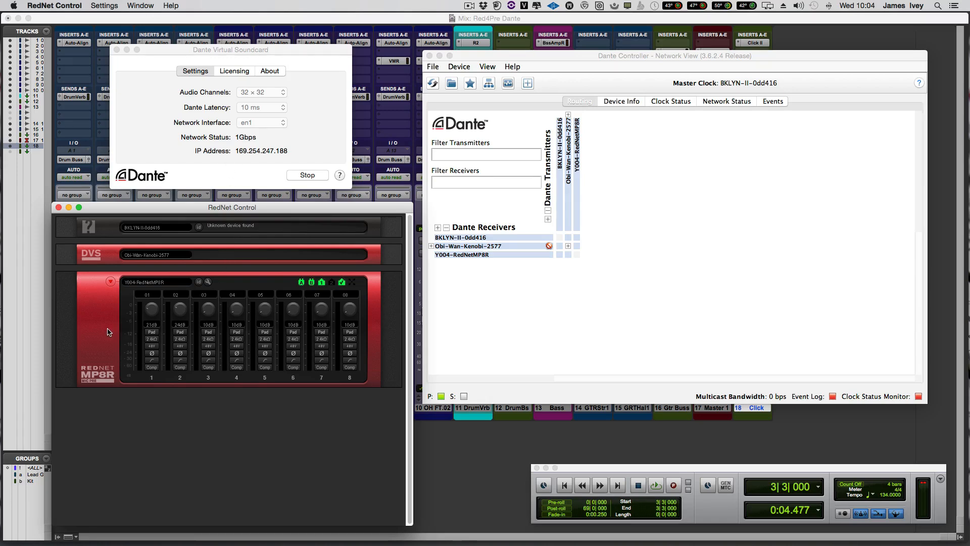
mouse_move(109, 320)
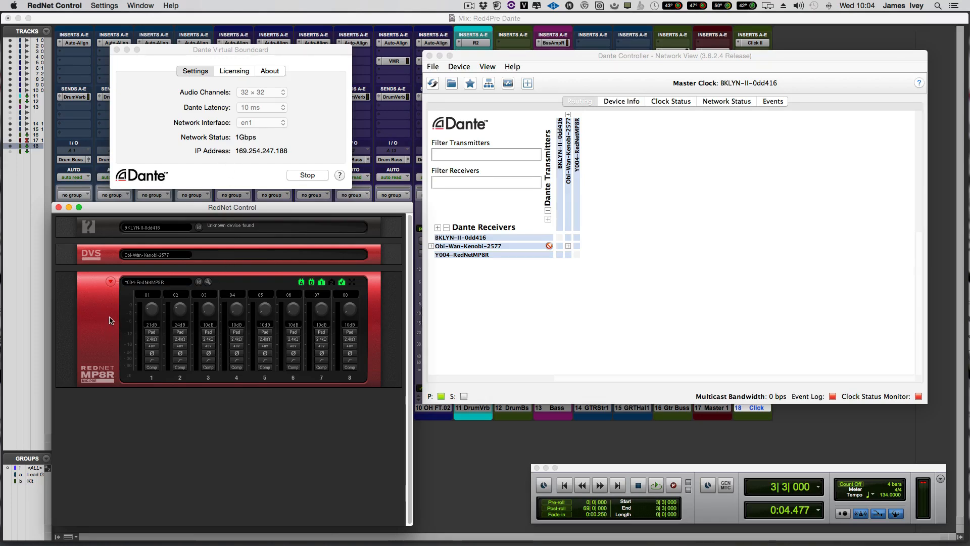
mouse_move(97, 328)
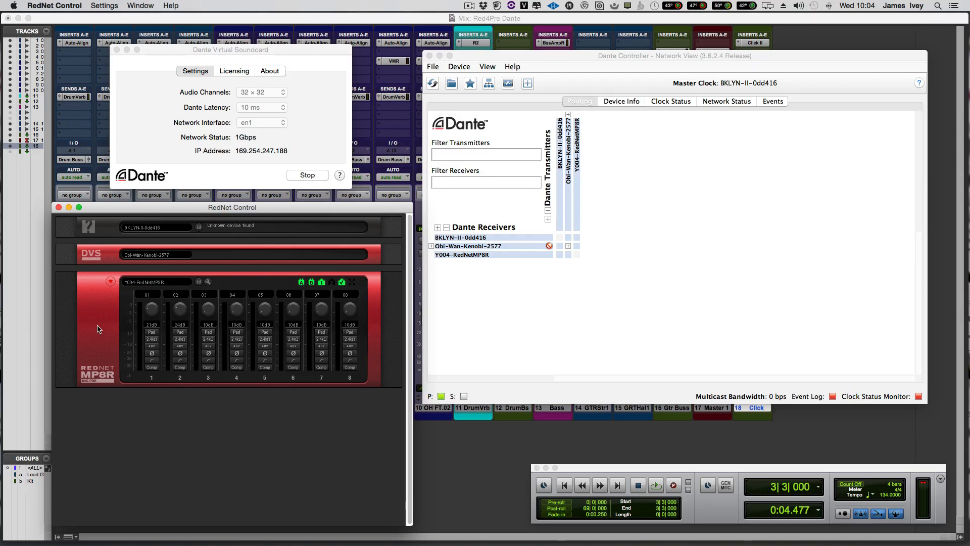
mouse_move(161, 339)
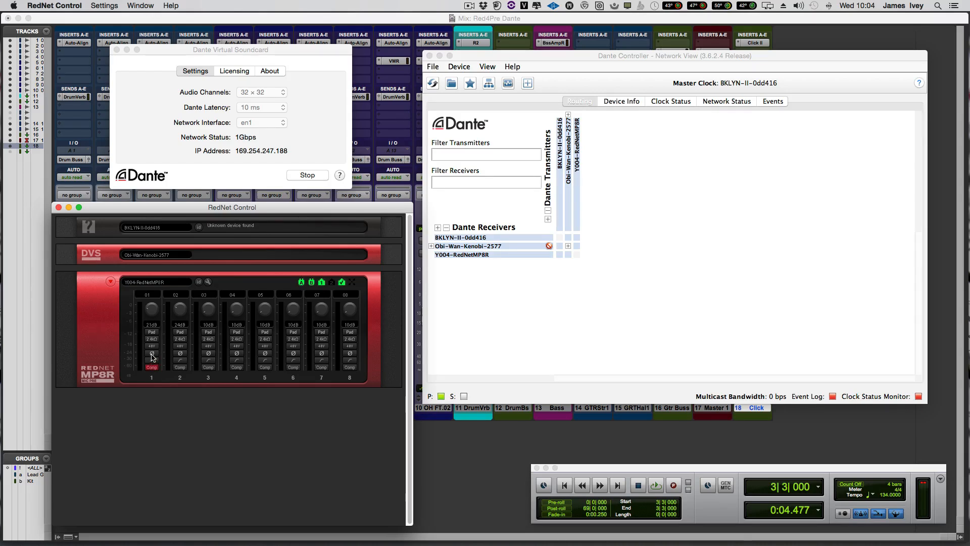
left_click(151, 354)
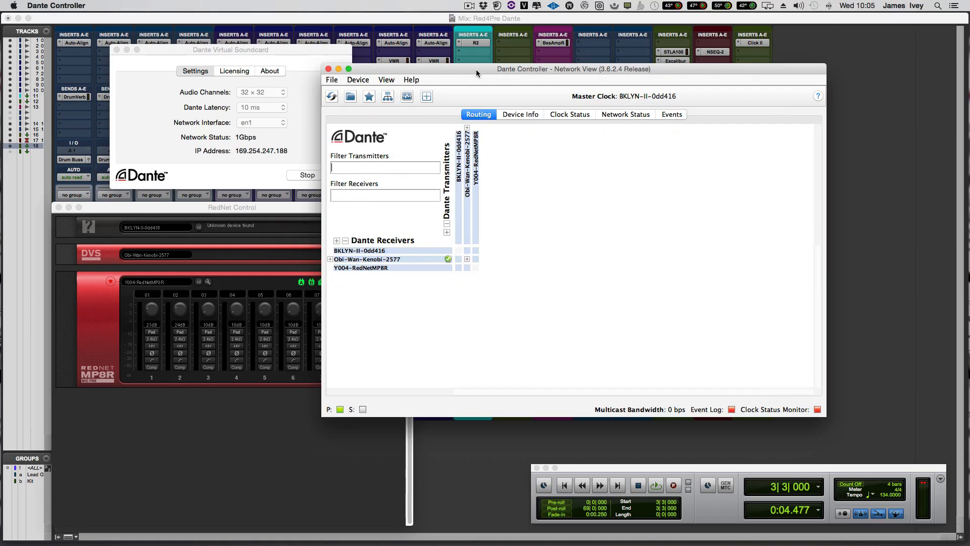
mouse_move(448, 129)
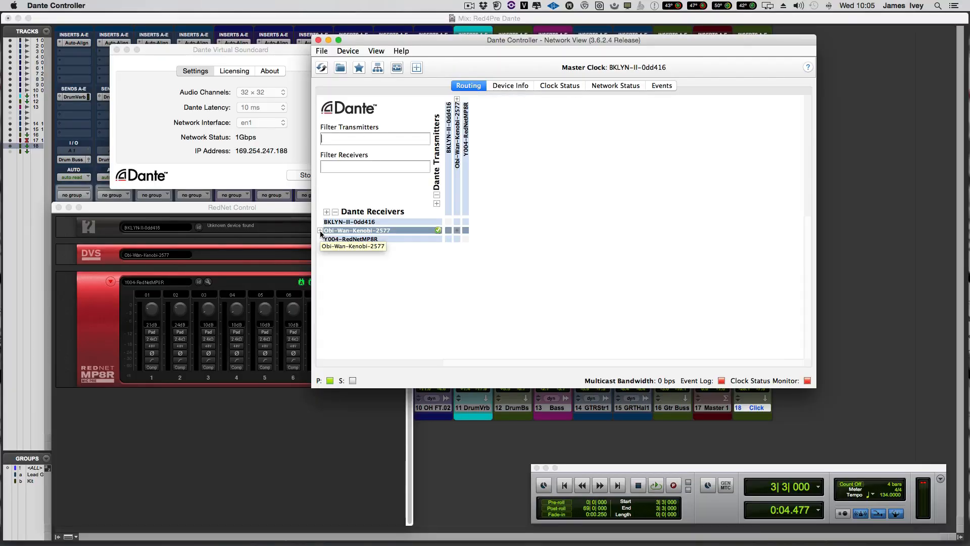
mouse_move(376, 230)
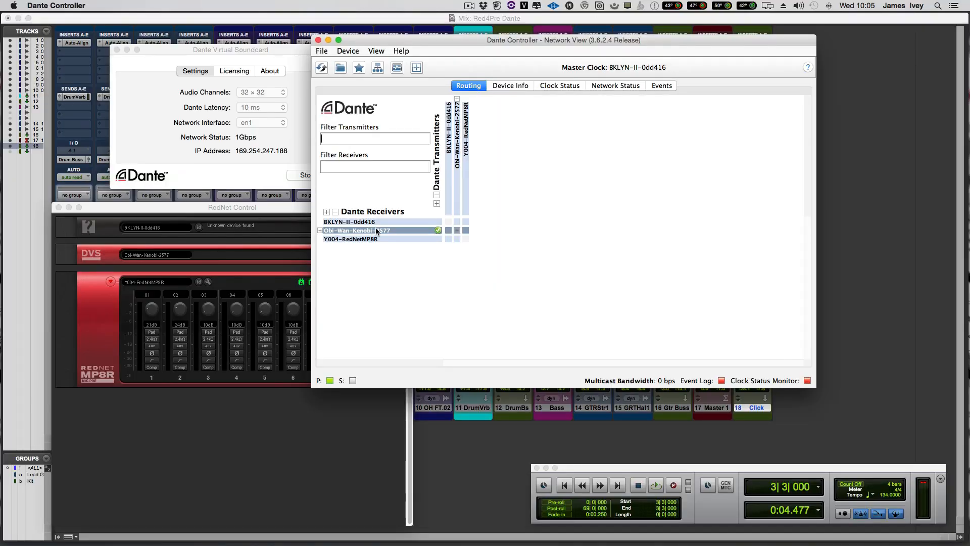
- Expand Obi-Wan-Kenobi-2577 under Dante Receivers to list its receive channels
left_click(320, 231)
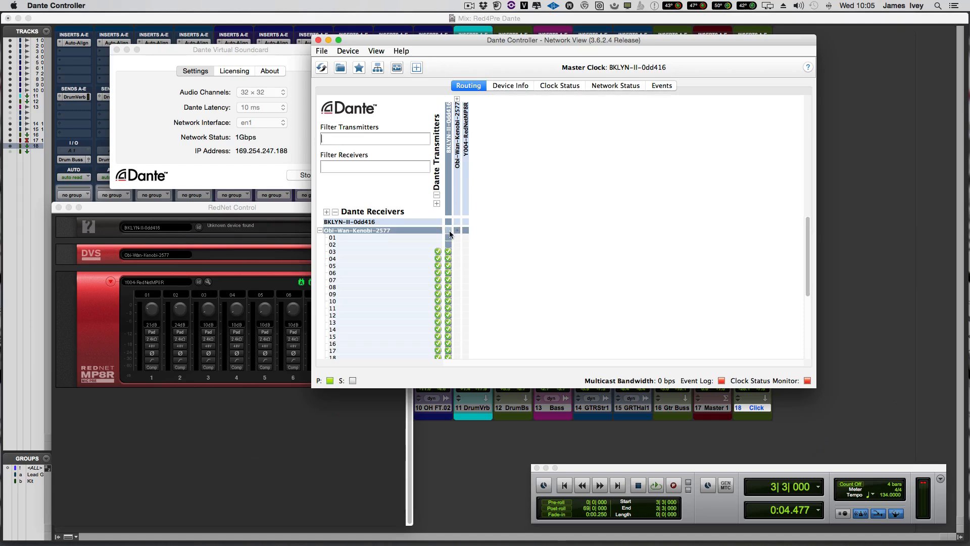
left_click(456, 230)
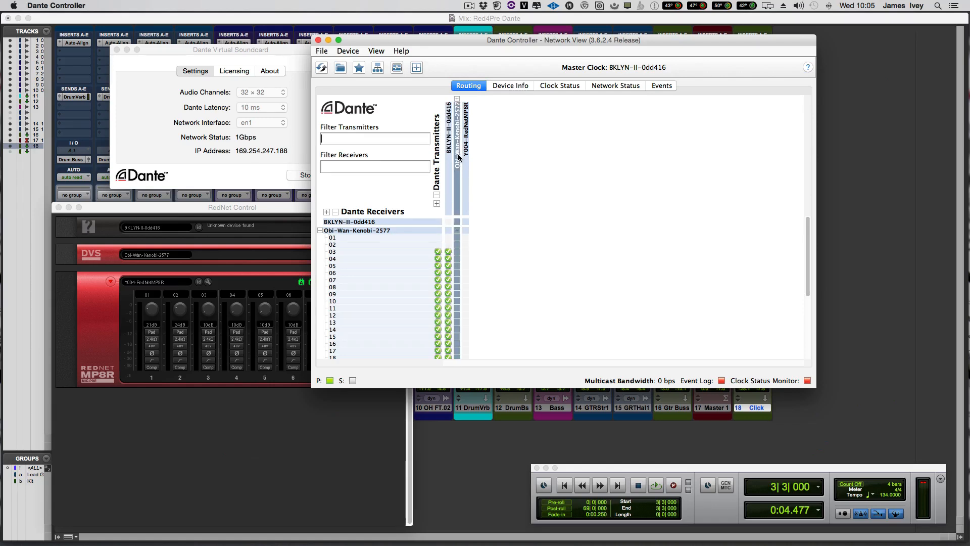
mouse_move(457, 152)
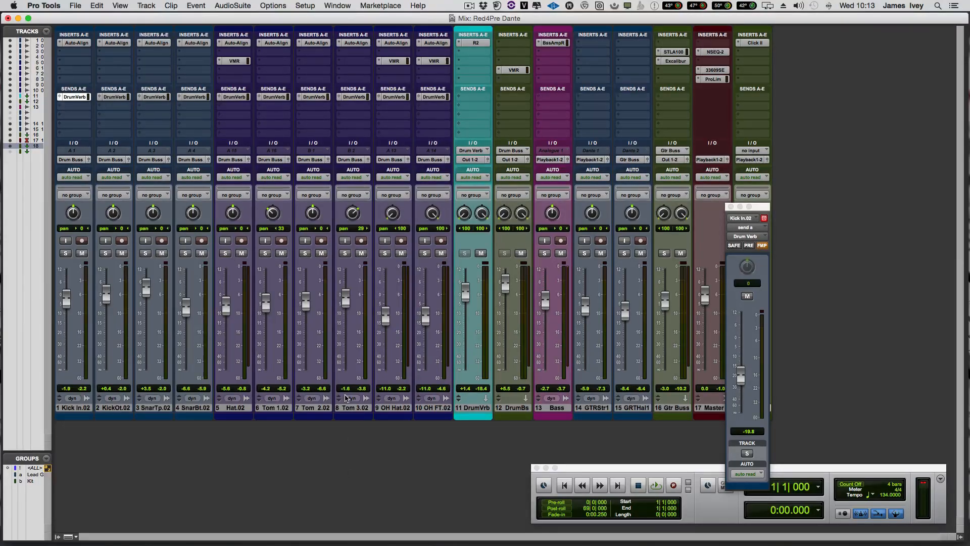
mouse_move(464, 357)
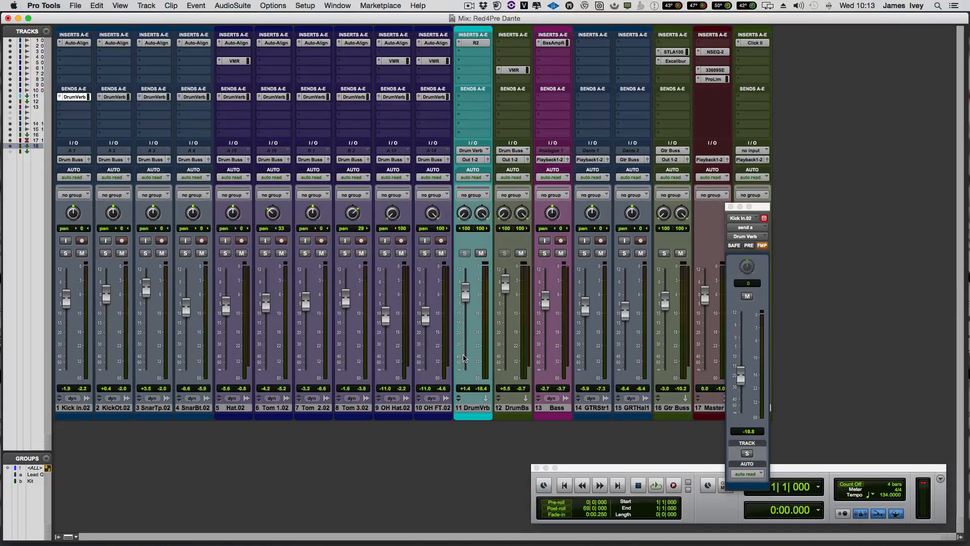
mouse_move(465, 359)
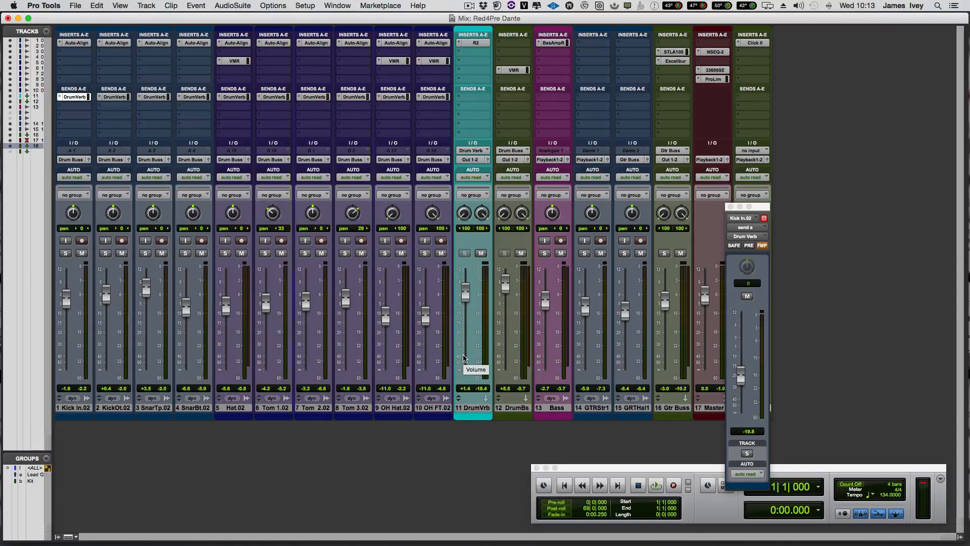
mouse_move(76, 44)
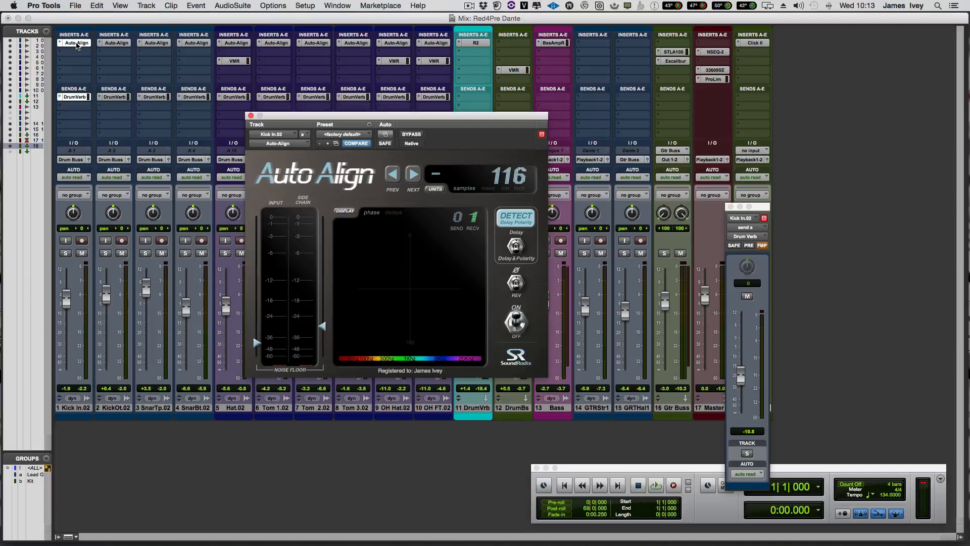
- Review the Auto Align on Snare Top.02, then move to Hat.02's Virtual Mix Rack
left_click(250, 115)
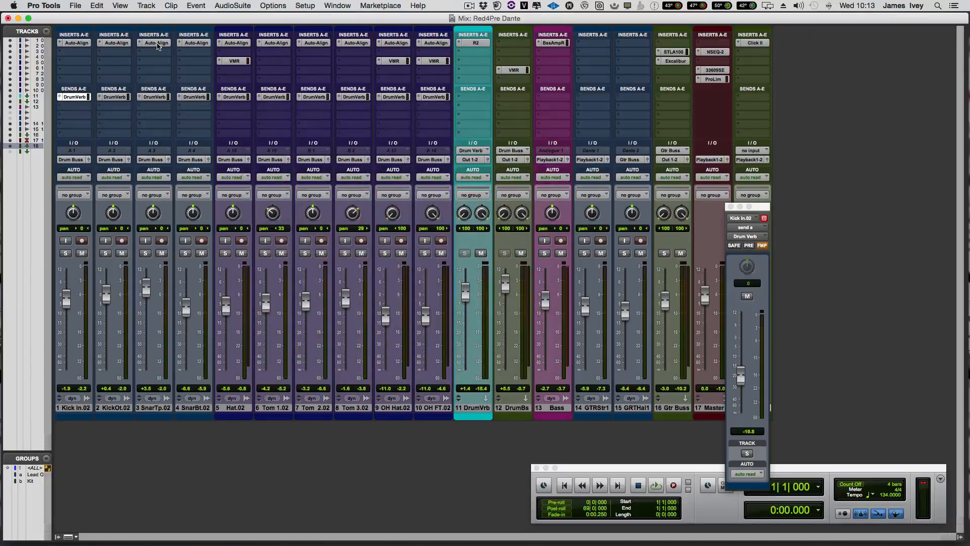
left_click(153, 42)
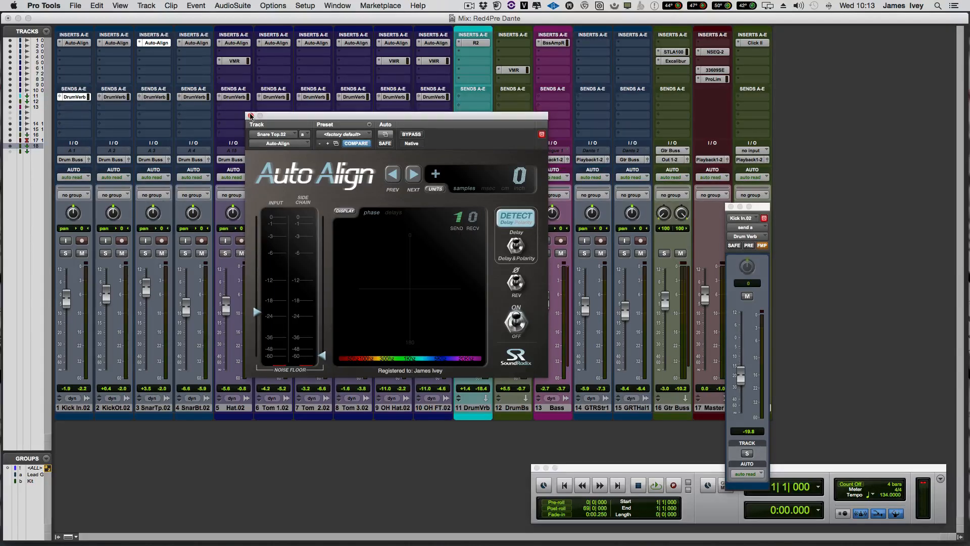
left_click(251, 116)
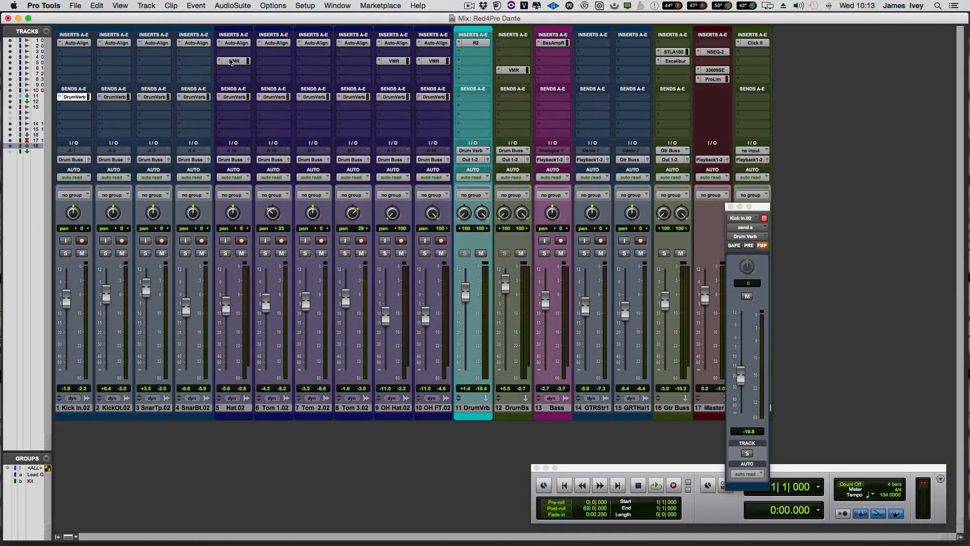
mouse_move(234, 61)
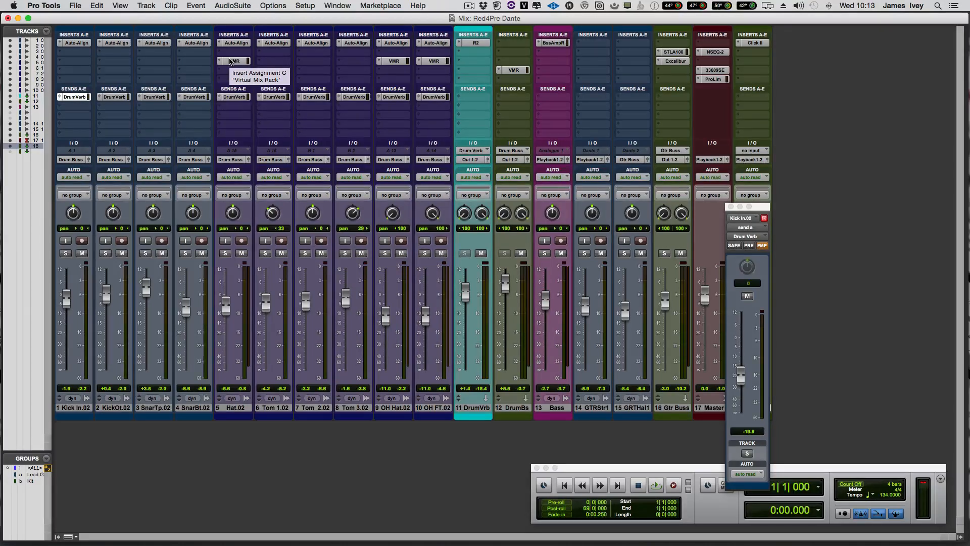
left_click(235, 60)
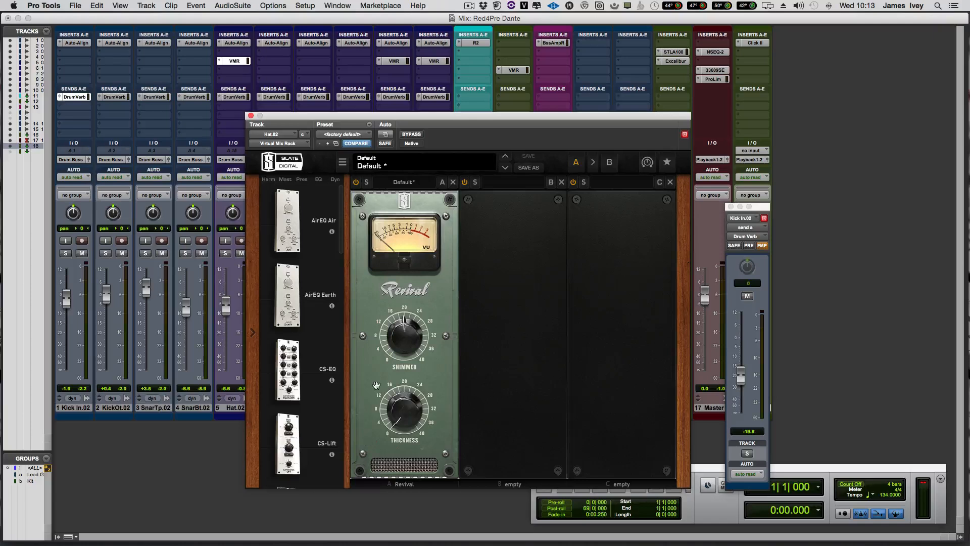
mouse_move(401, 308)
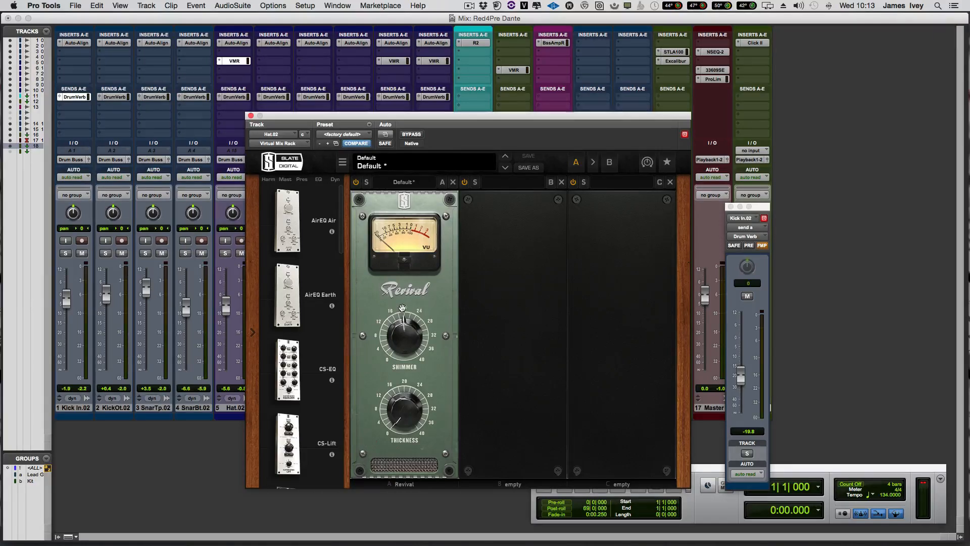
mouse_move(303, 218)
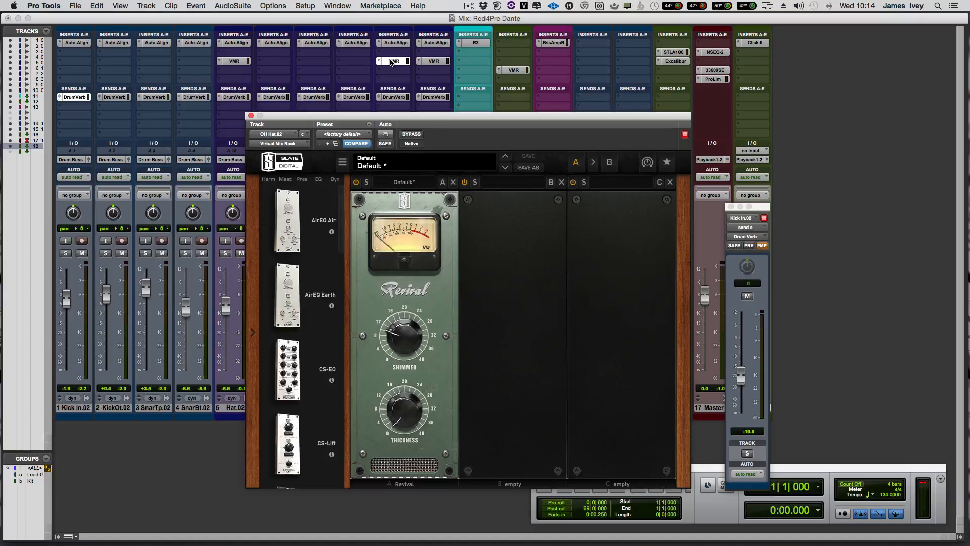
mouse_move(435, 61)
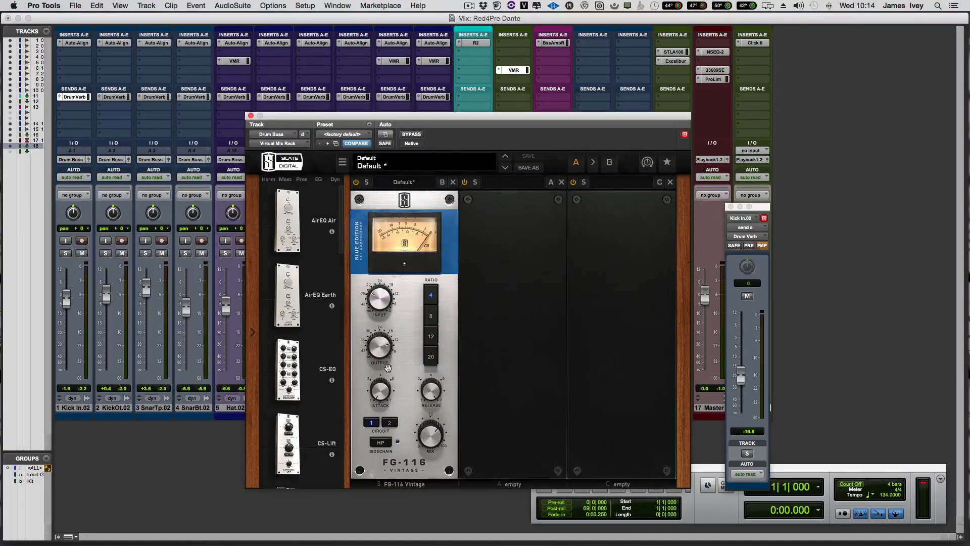
mouse_move(409, 437)
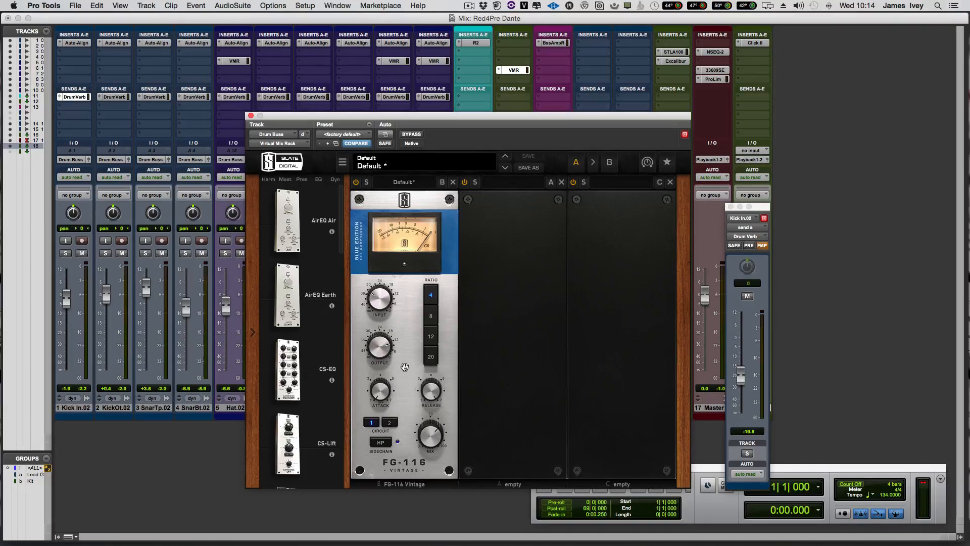
mouse_move(401, 473)
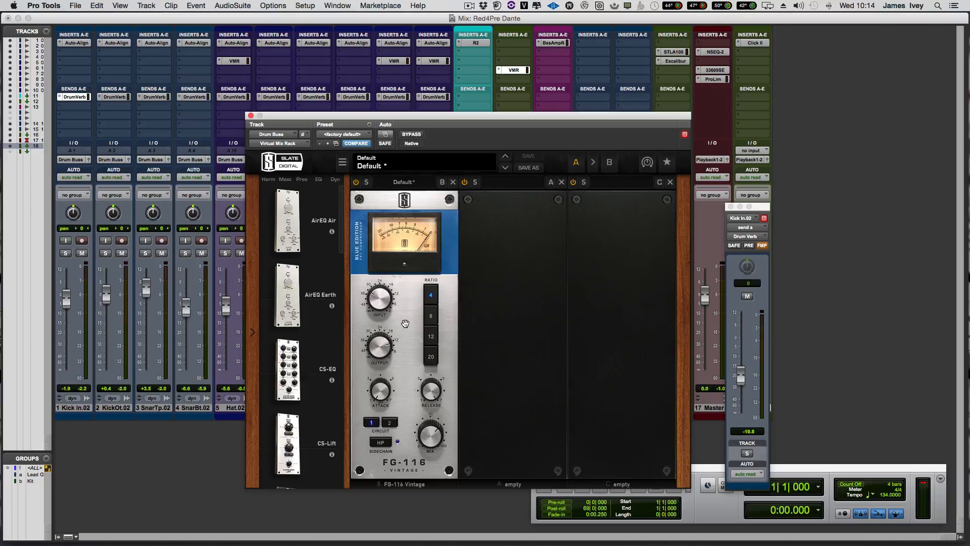
mouse_move(425, 420)
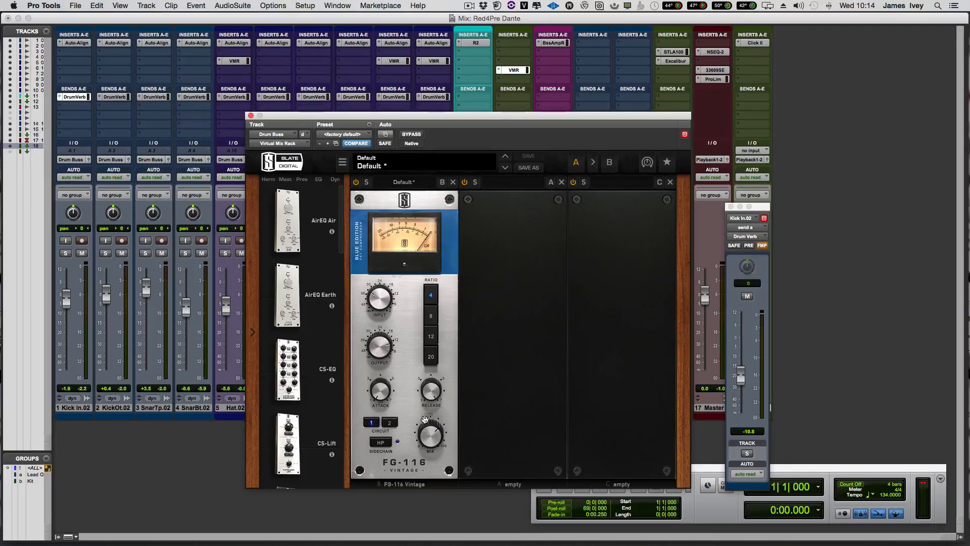
mouse_move(423, 428)
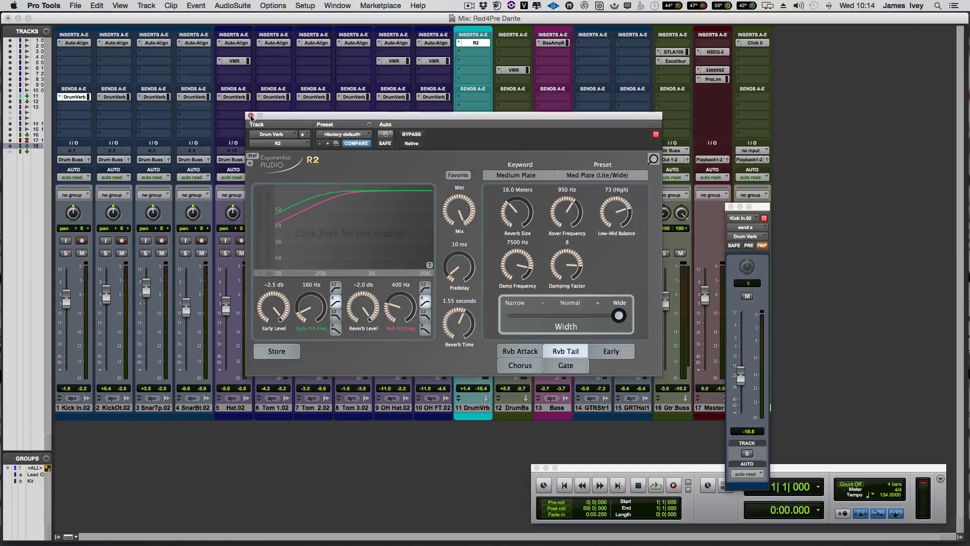
mouse_move(387, 174)
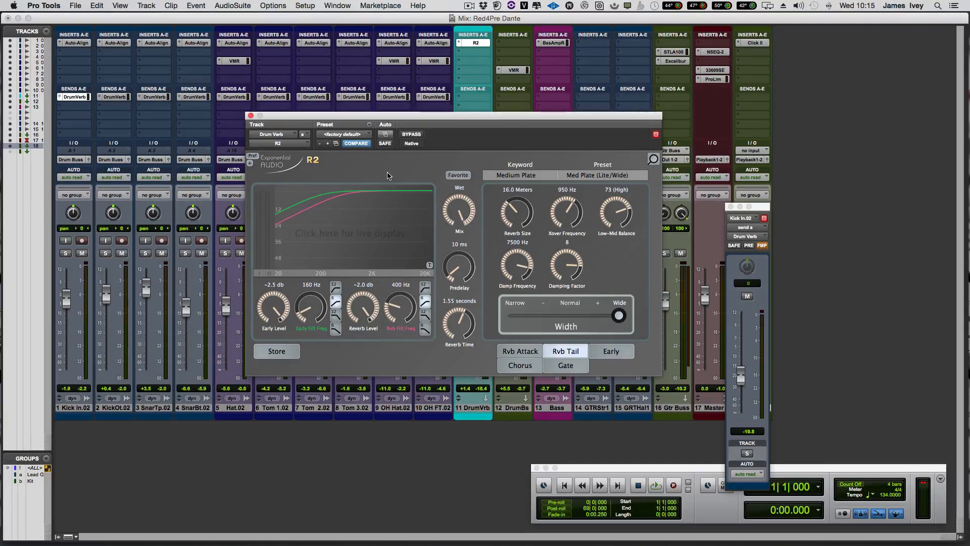
mouse_move(580, 184)
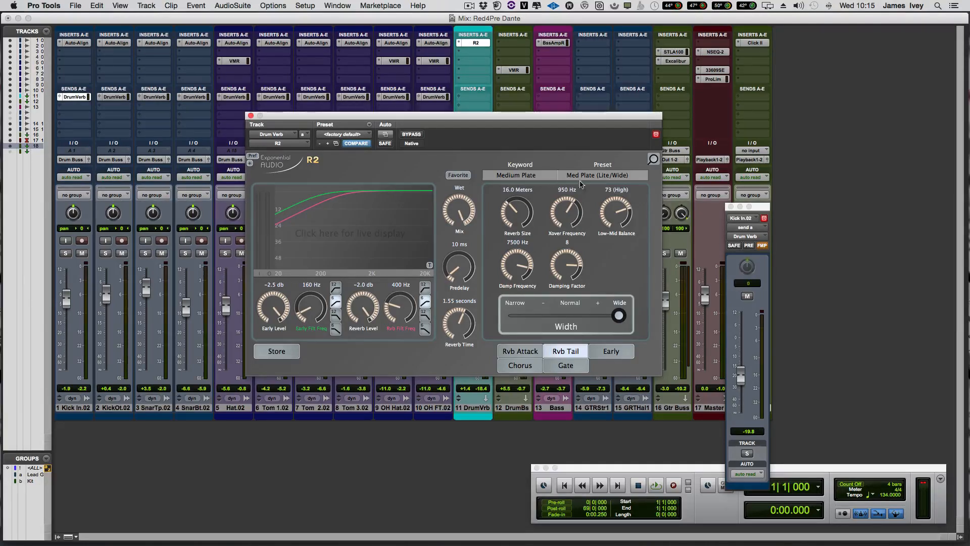
mouse_move(426, 165)
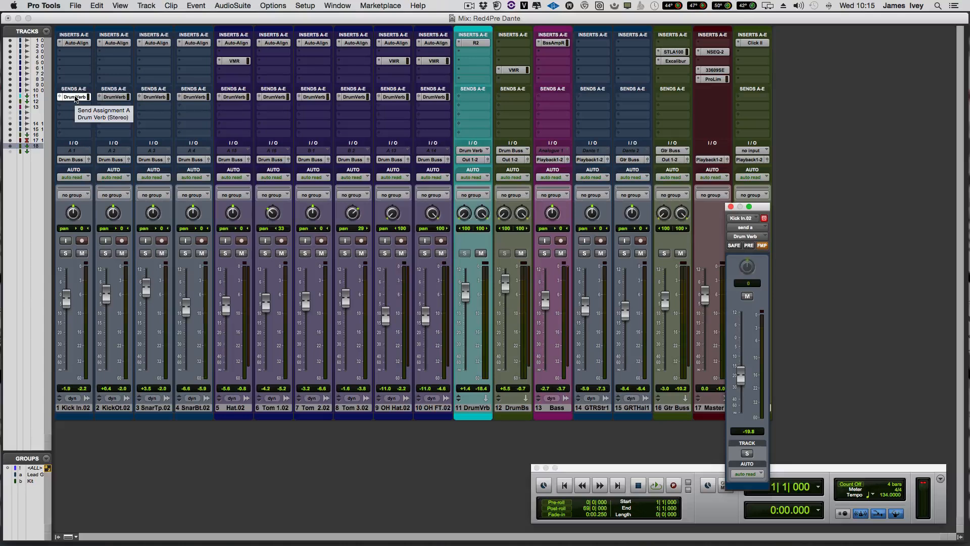
mouse_move(282, 163)
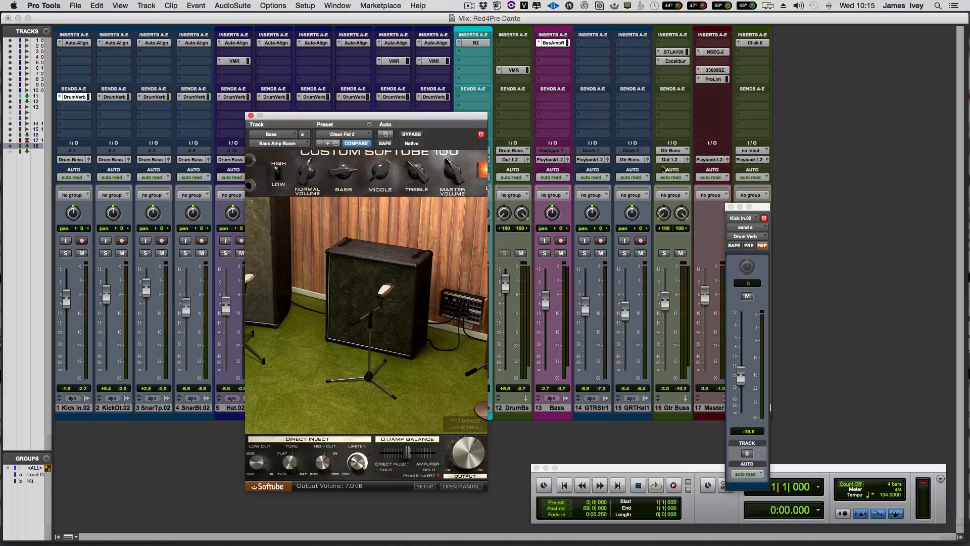
- Review the TLA-100A compressor and the Excalibur plugin on the Gtr Buss track
left_click(670, 52)
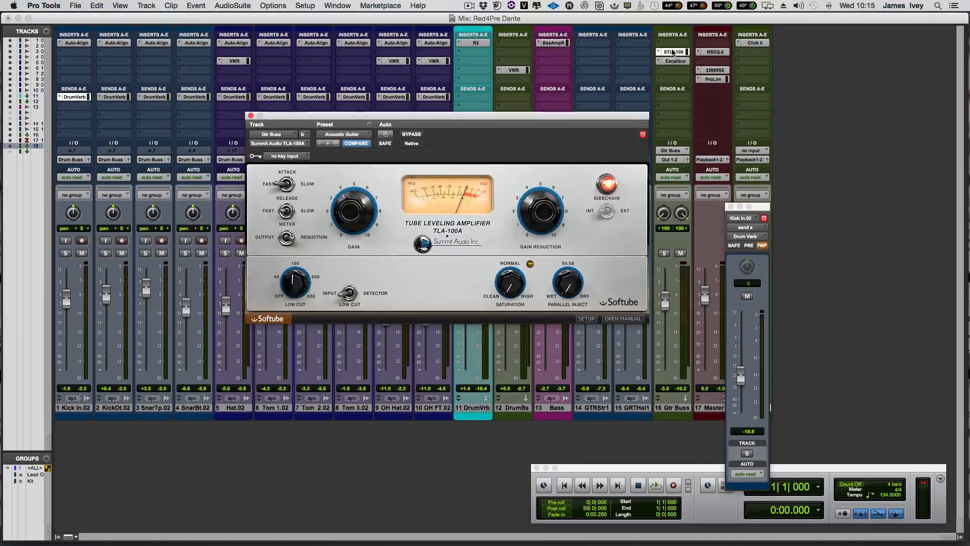
mouse_move(673, 51)
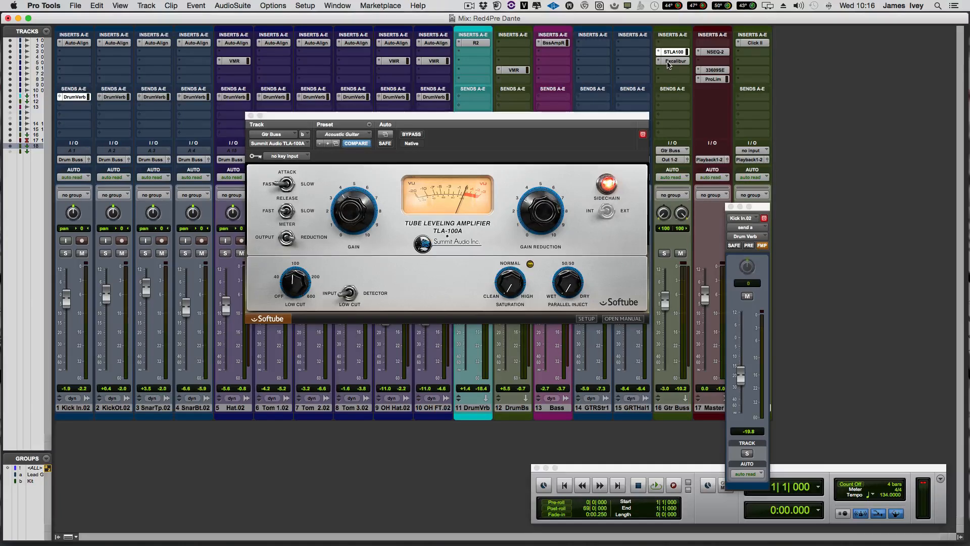
left_click(676, 61)
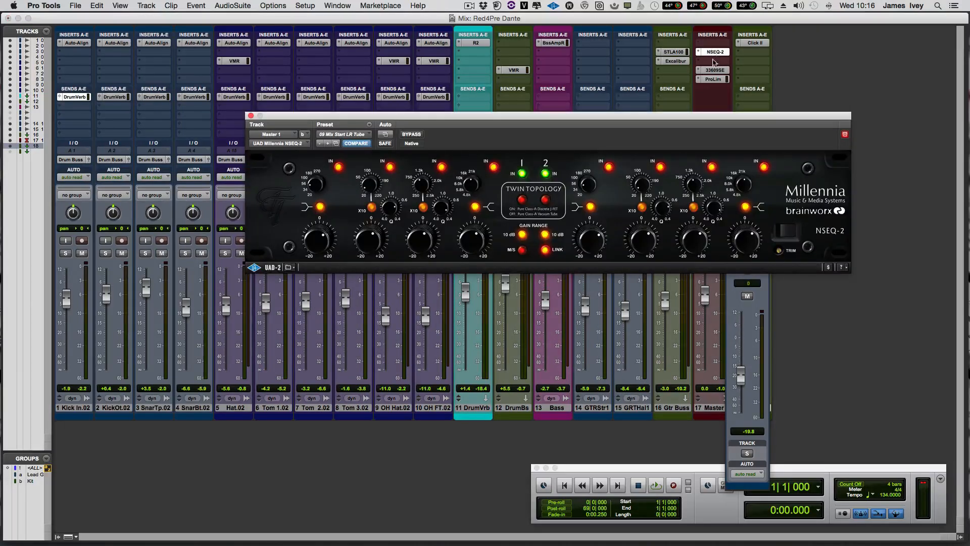
mouse_move(476, 222)
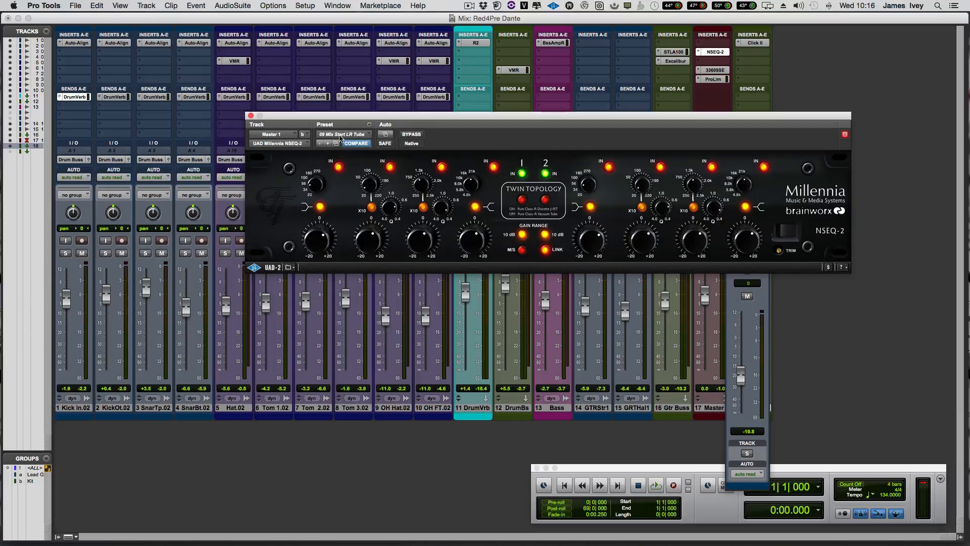
mouse_move(345, 137)
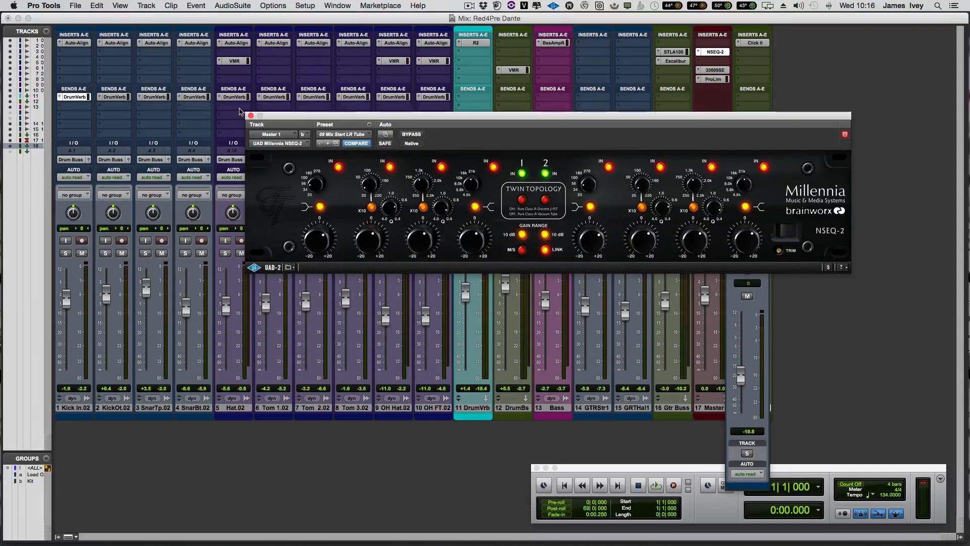
- Leave the NSEQ-2 EQ and bring up Master 1's 33609SE compressor on its Glue It Together preset
left_click(251, 115)
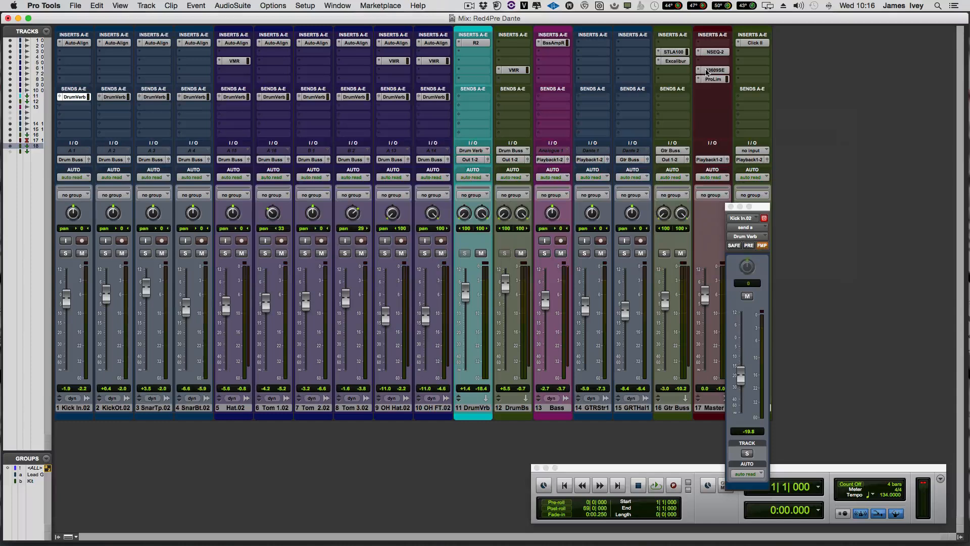
left_click(712, 70)
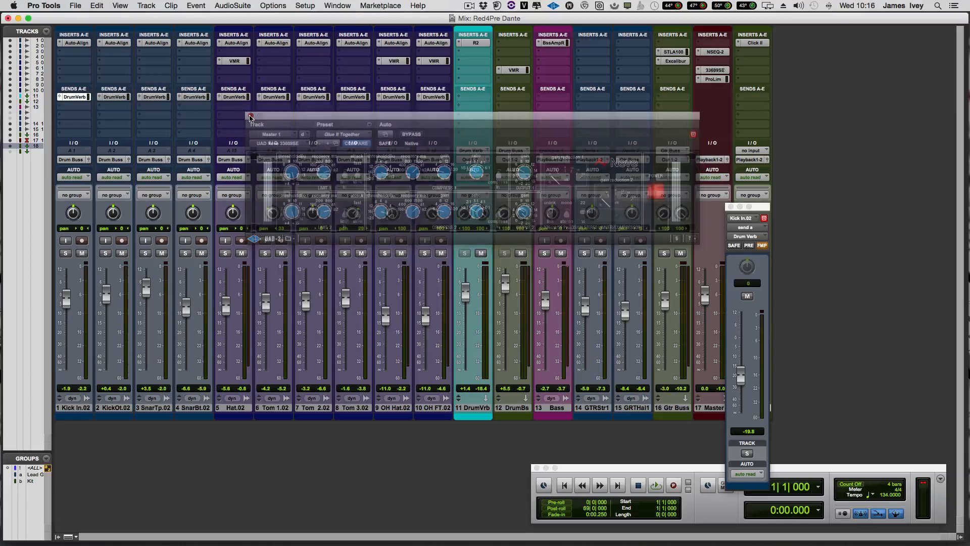
left_click(711, 79)
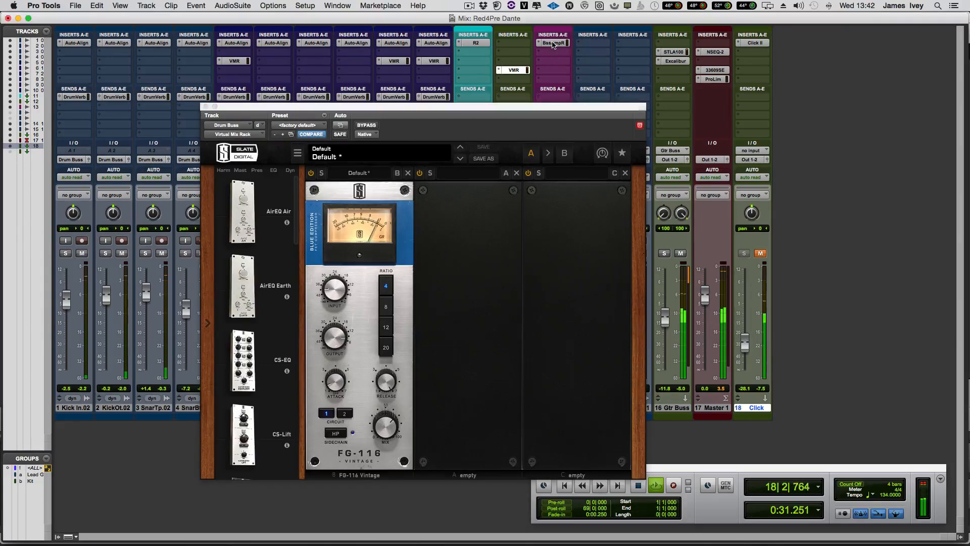
- During playback review the Bass amp, Gtr Buss Excalibur, Master 33609SE and Pro Limiter
left_click(552, 42)
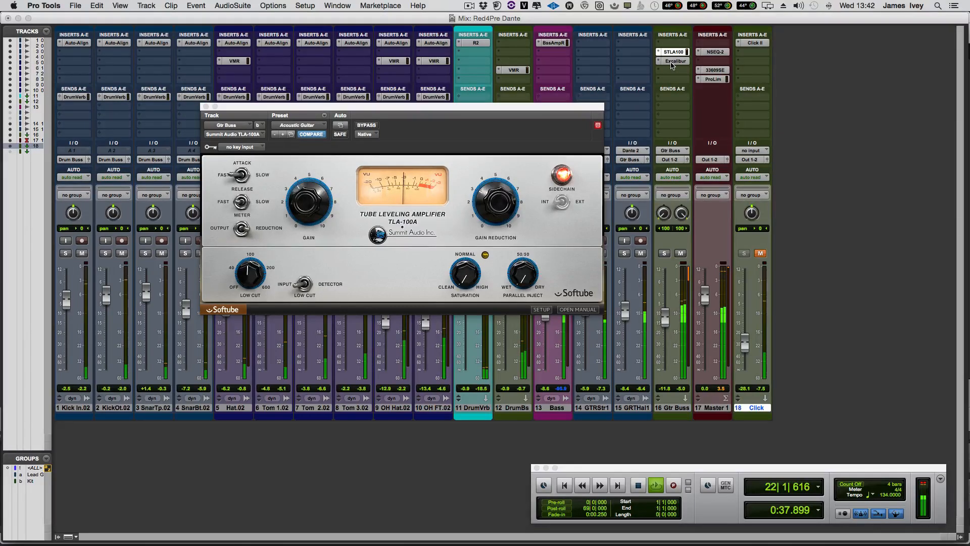
left_click(673, 61)
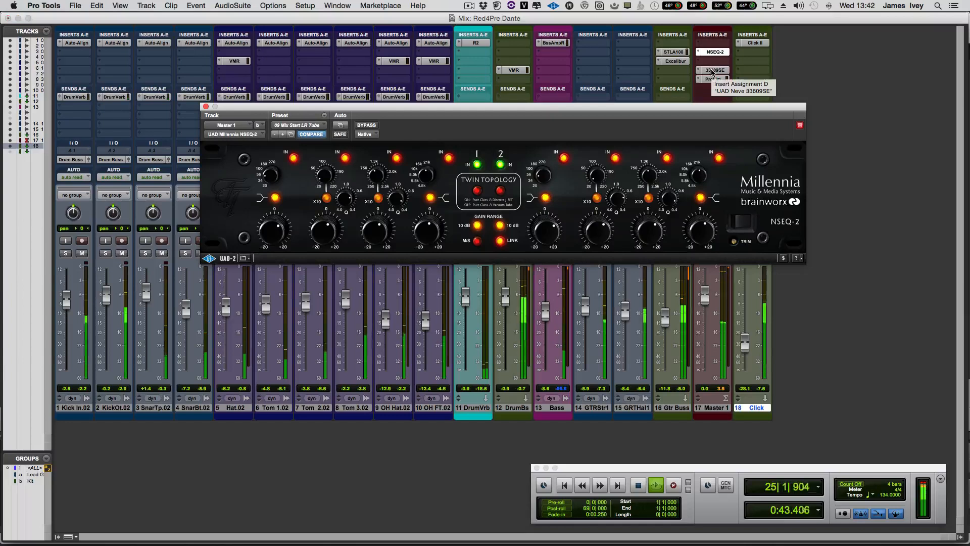
left_click(713, 70)
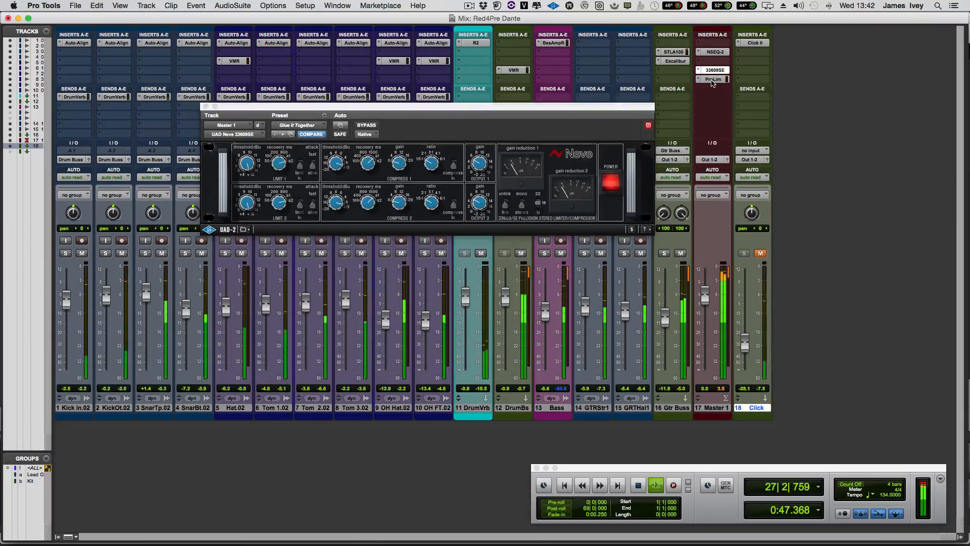
left_click(712, 79)
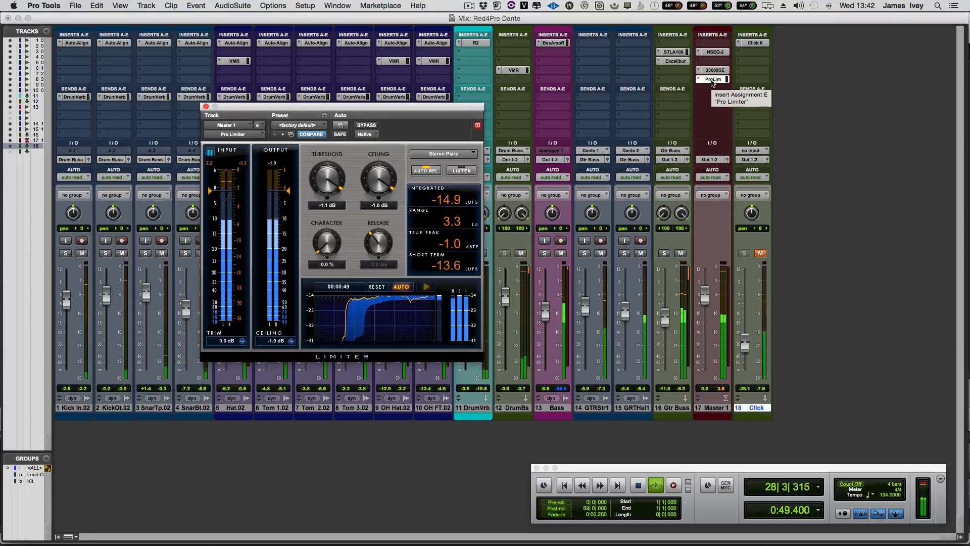